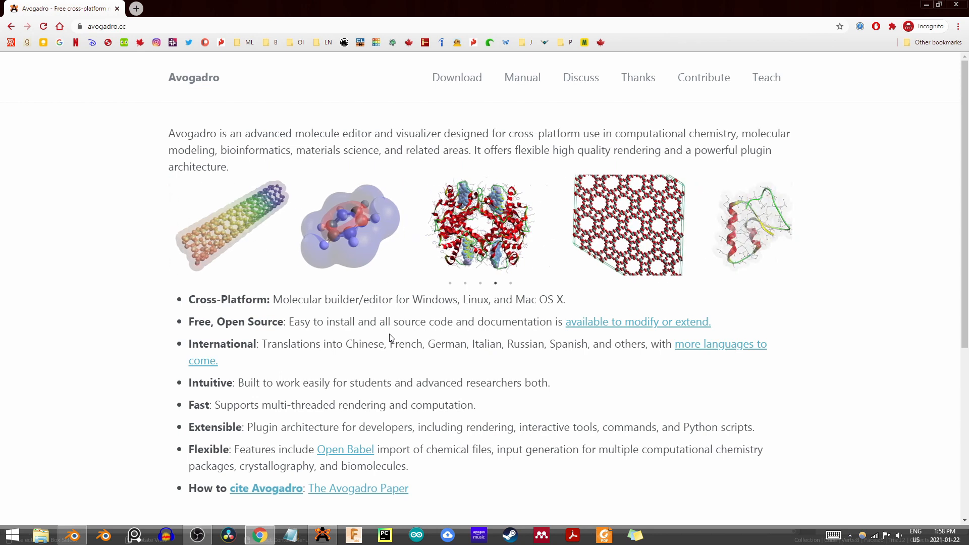
pyautogui.moveTo(176, 138)
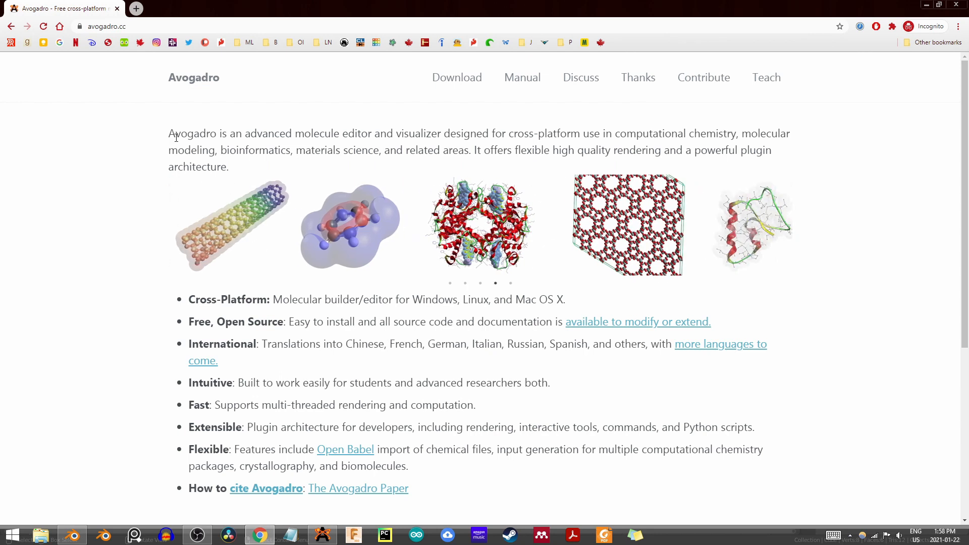
pyautogui.moveTo(303, 163)
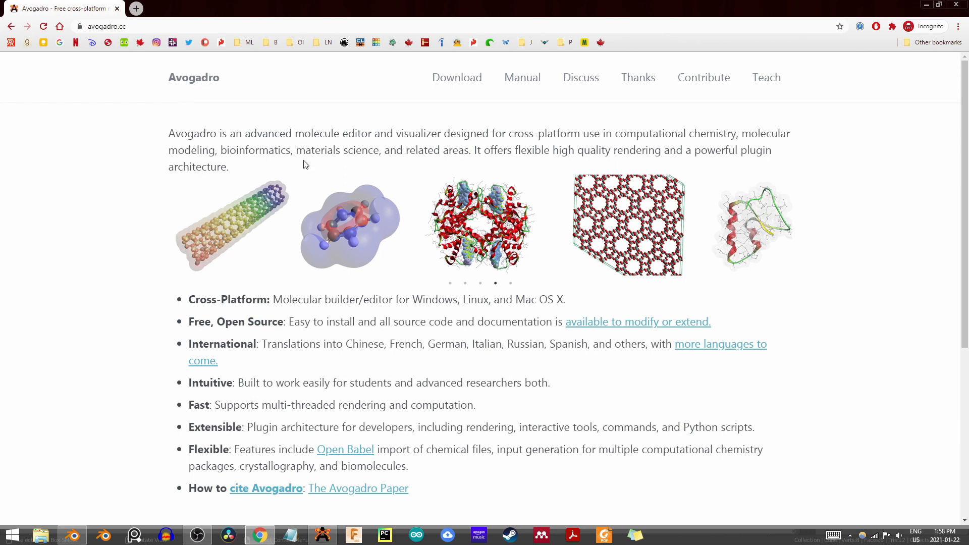
pyautogui.moveTo(740, 230)
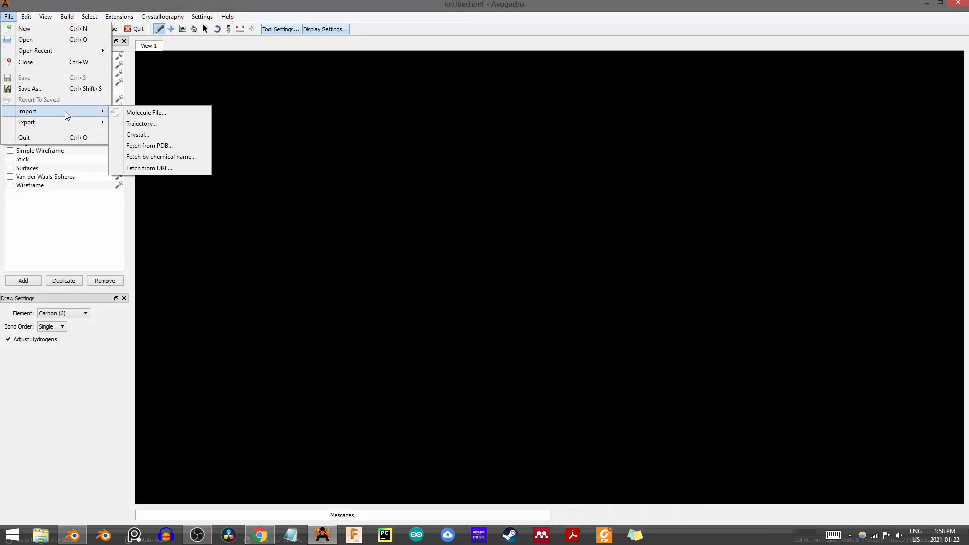
# Step: Fetch PDB entry 1crn from the Protein Data Bank into a new document
pyautogui.click(150, 145)
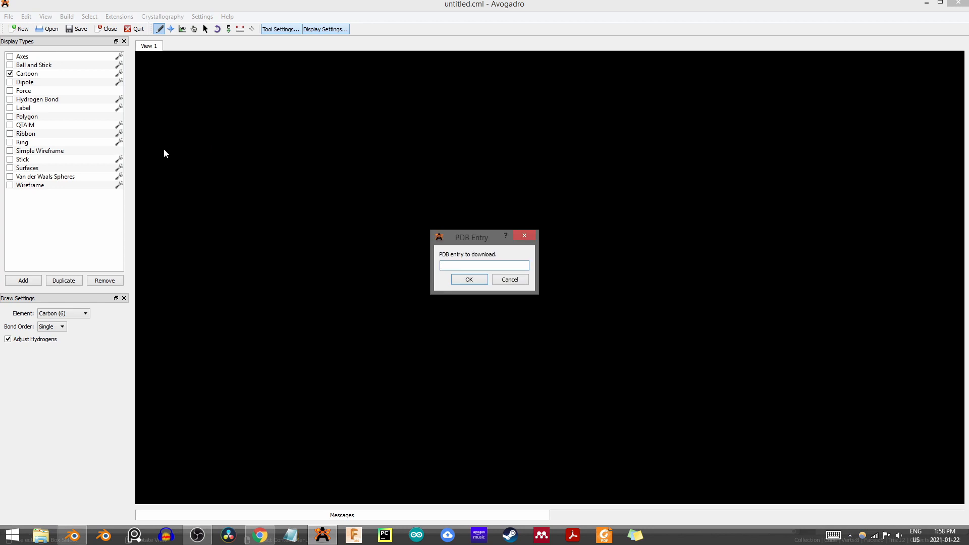
pyautogui.write('1crn')
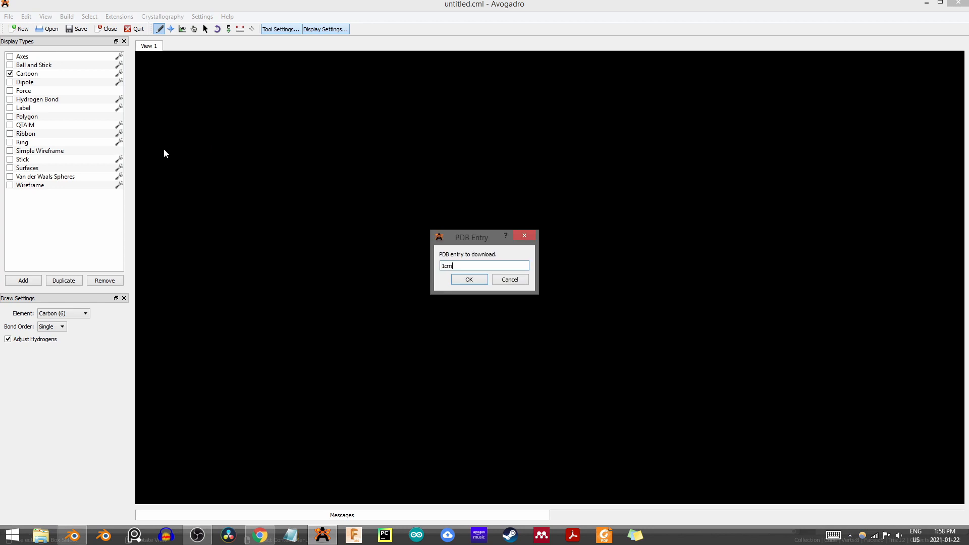
pyautogui.click(467, 279)
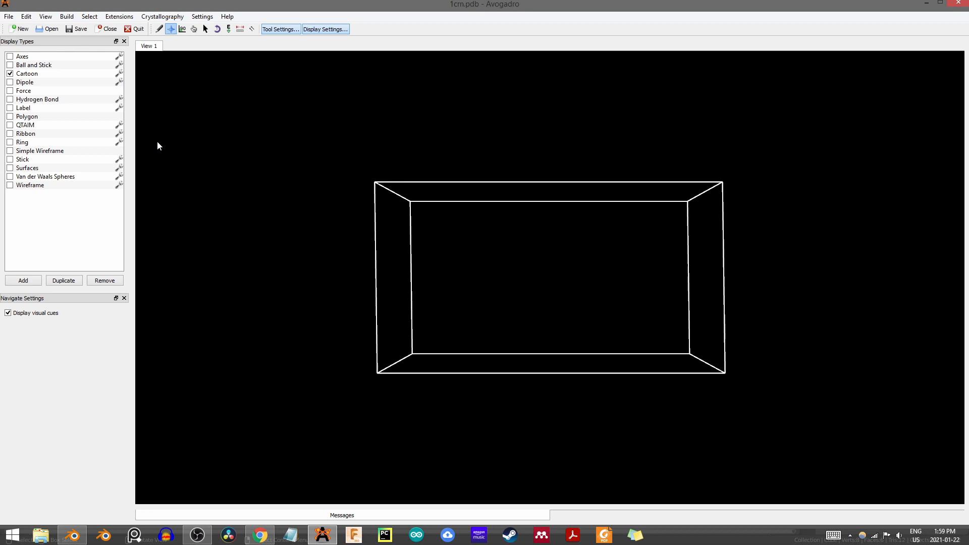
# Step: Raise the cartoon helix width values so the 1crn helices render as broad ribbons
pyautogui.click(33, 64)
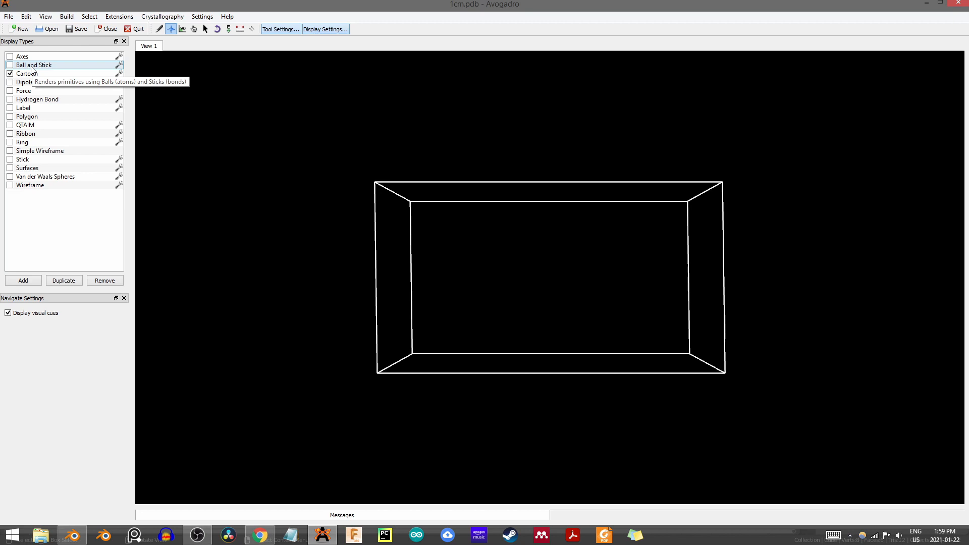
pyautogui.moveTo(523, 265)
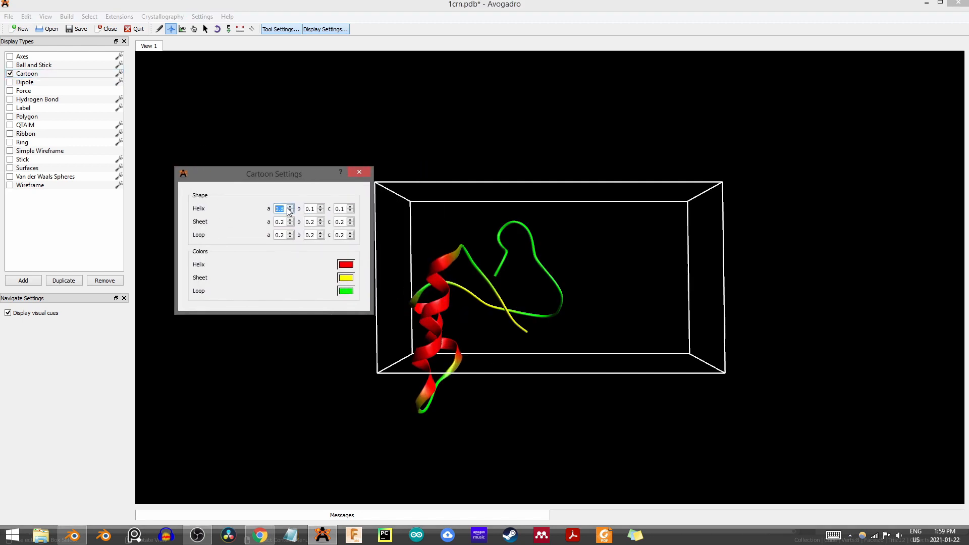
pyautogui.click(290, 212)
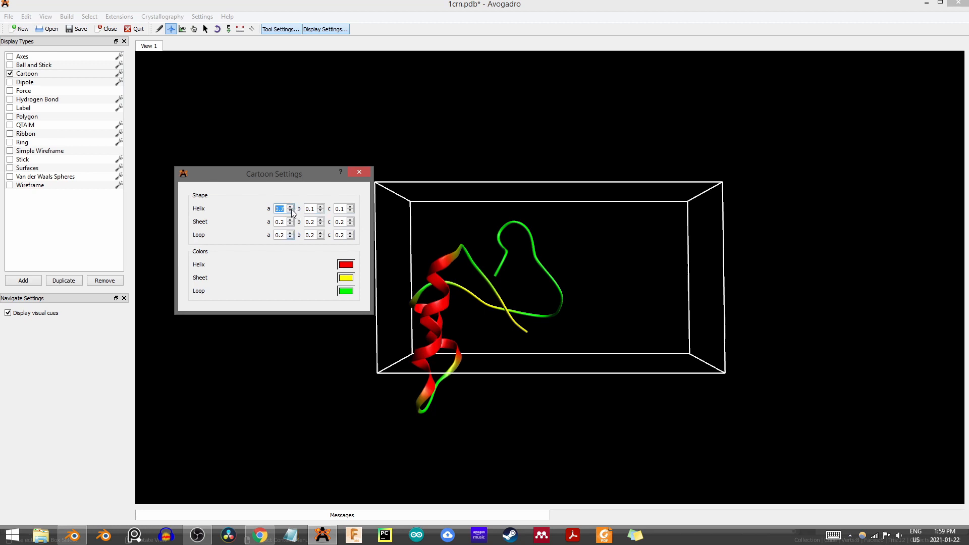
pyautogui.click(290, 211)
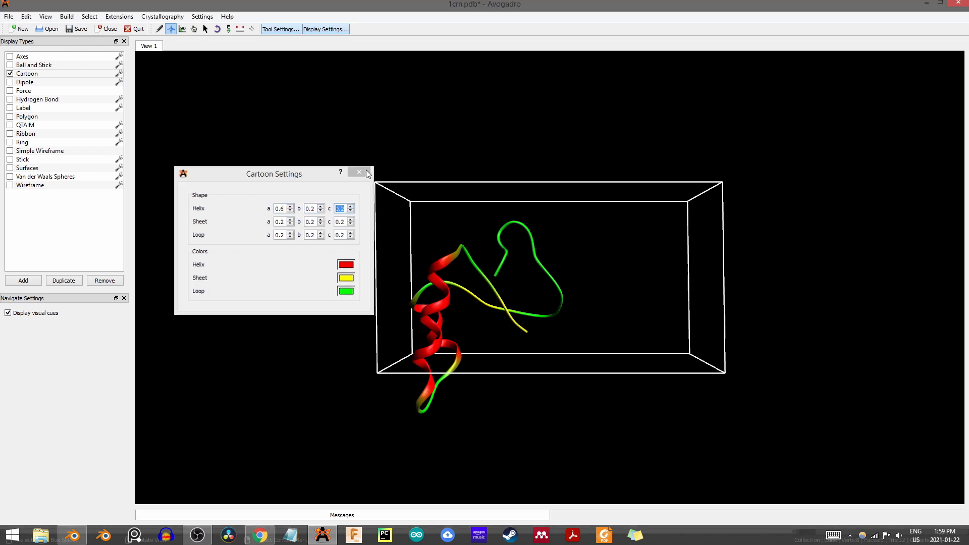
pyautogui.click(9, 17)
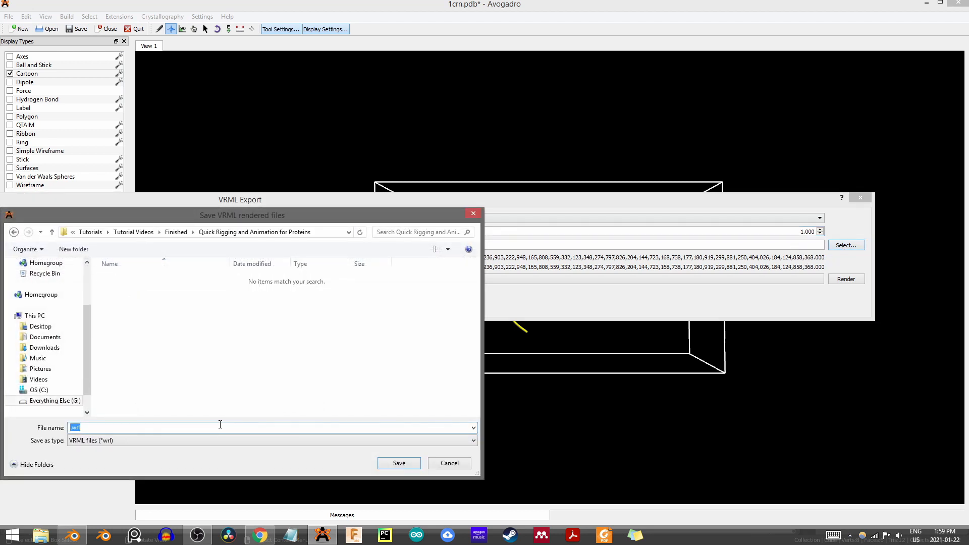
# Step: Name the VRML export file 'Full Protein' in the tutorial folder
pyautogui.write('Full Pr')
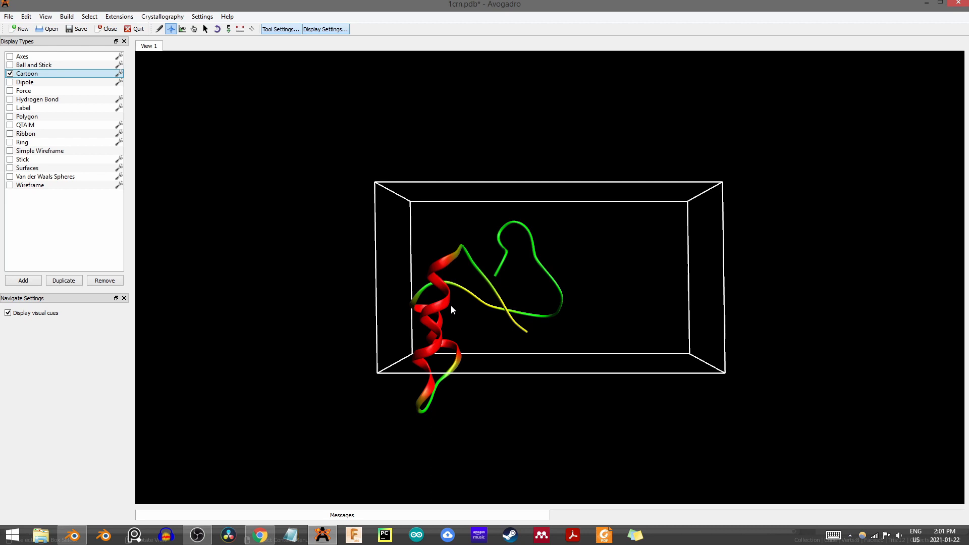
pyautogui.moveTo(431, 320)
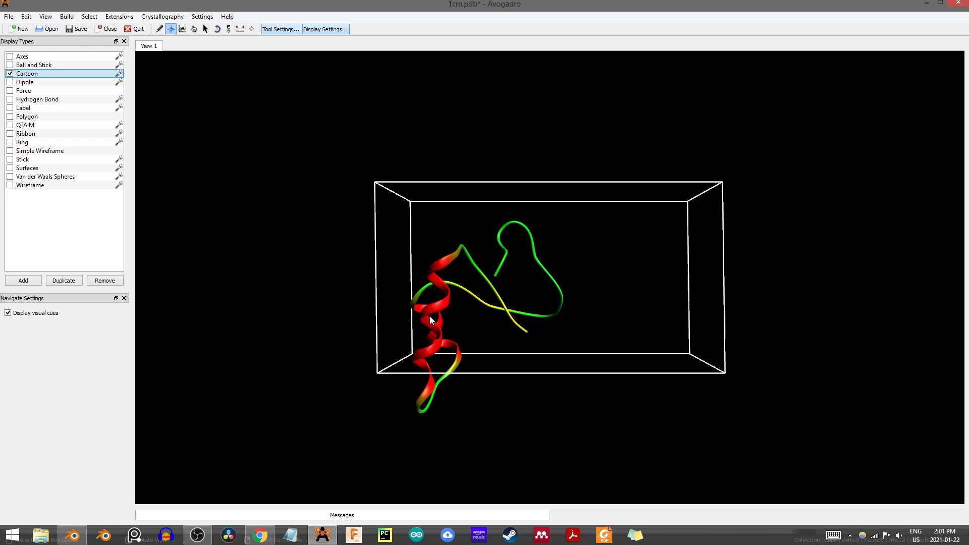
pyautogui.moveTo(490, 304)
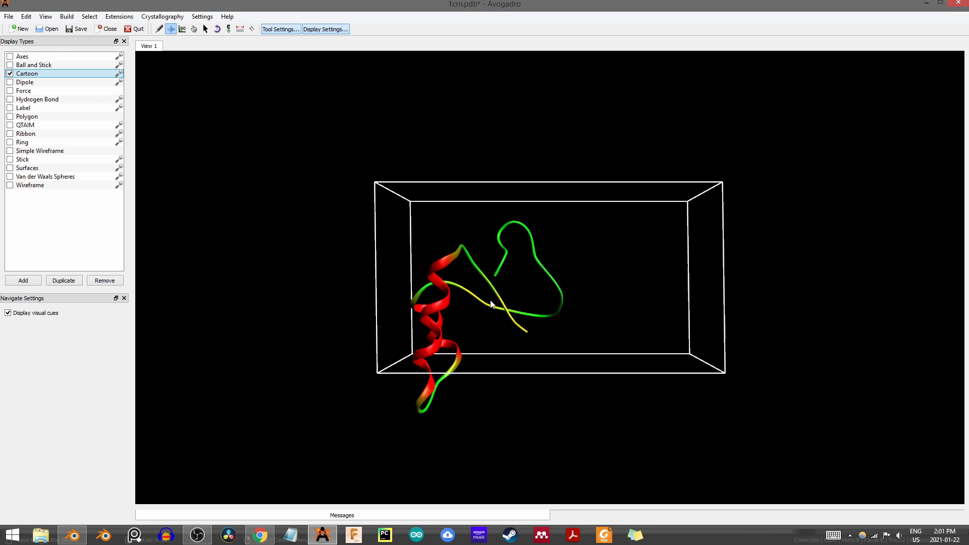
pyautogui.moveTo(137, 79)
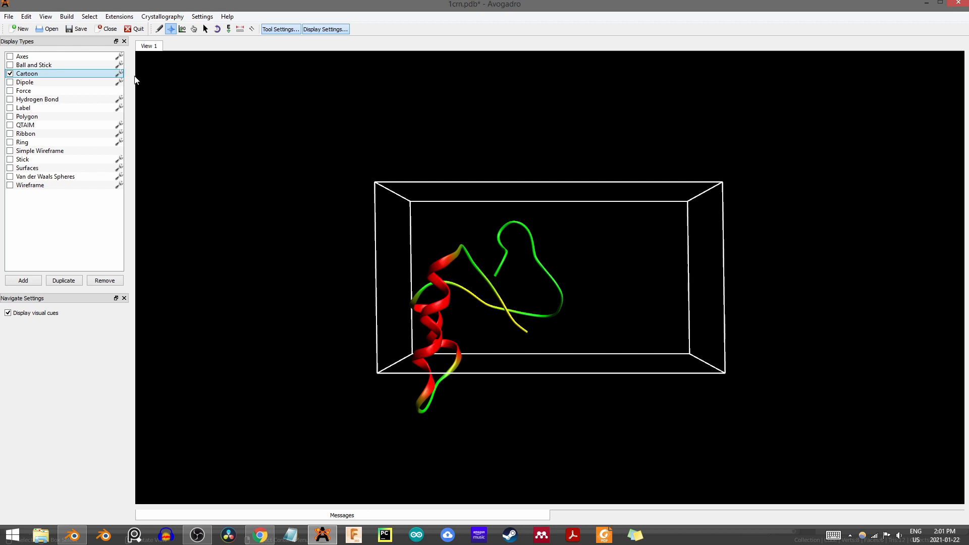
# Step: Zero all Helix, Sheet and Loop cartoon values so the ribbon disappears
pyautogui.click(120, 73)
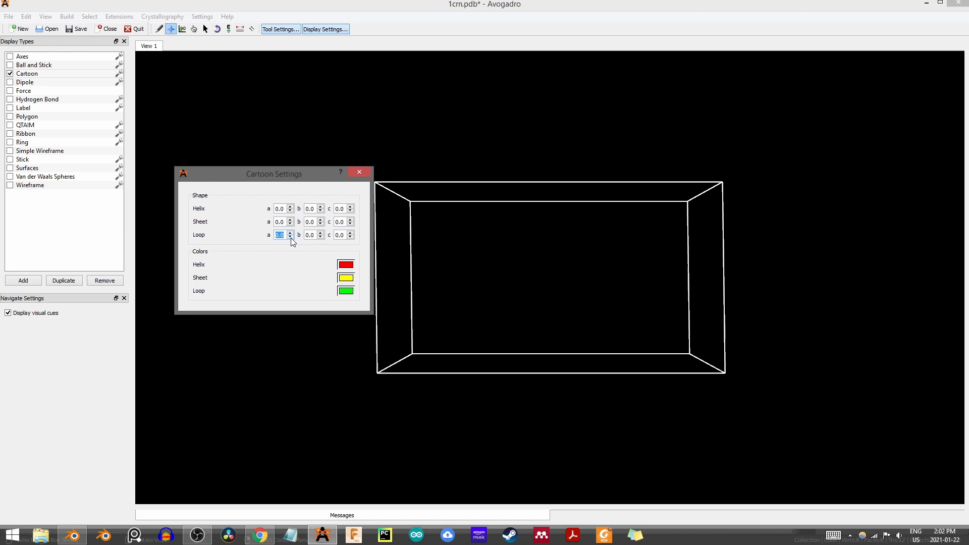
pyautogui.moveTo(396, 152)
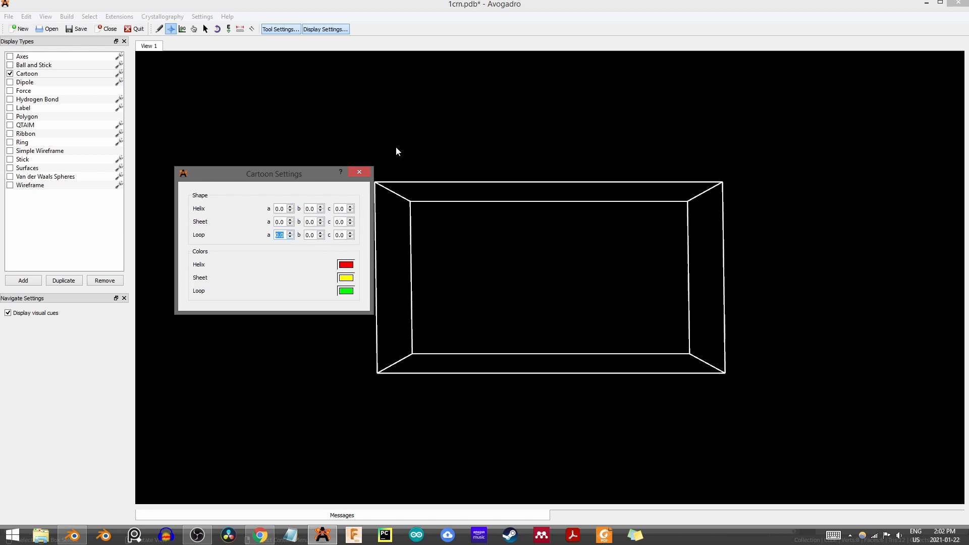
pyautogui.click(359, 172)
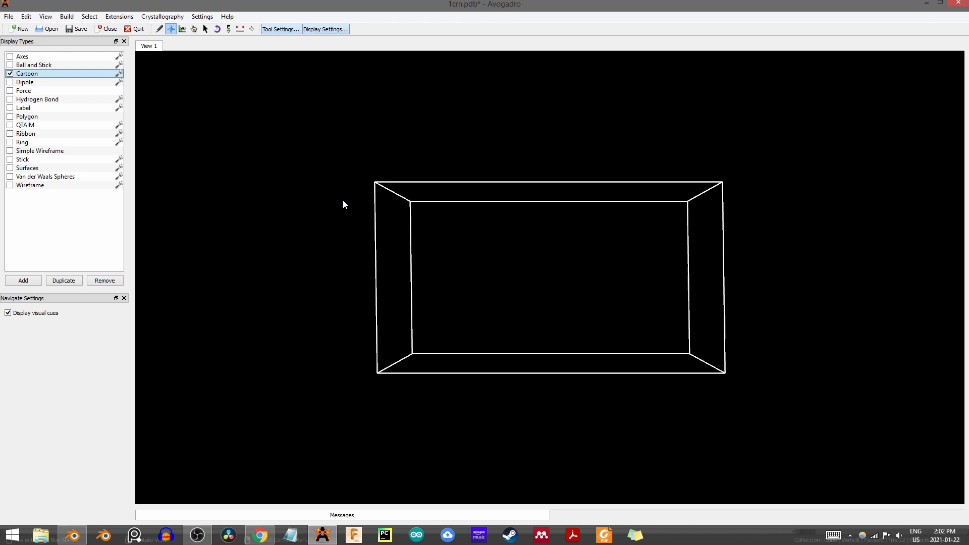
# Step: Export the zero-thickness protein as a second VRML file in the recent tutorial folder
pyautogui.click(9, 16)
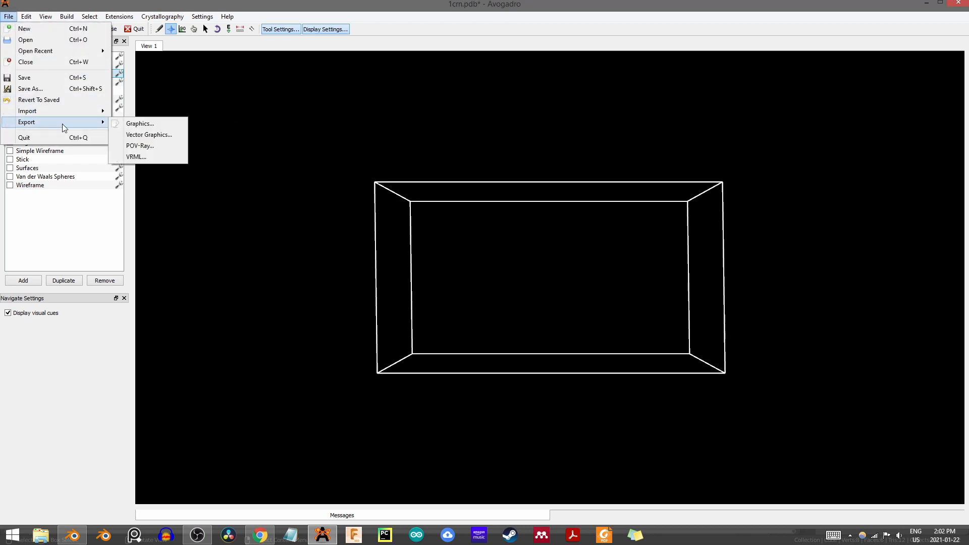
pyautogui.click(135, 157)
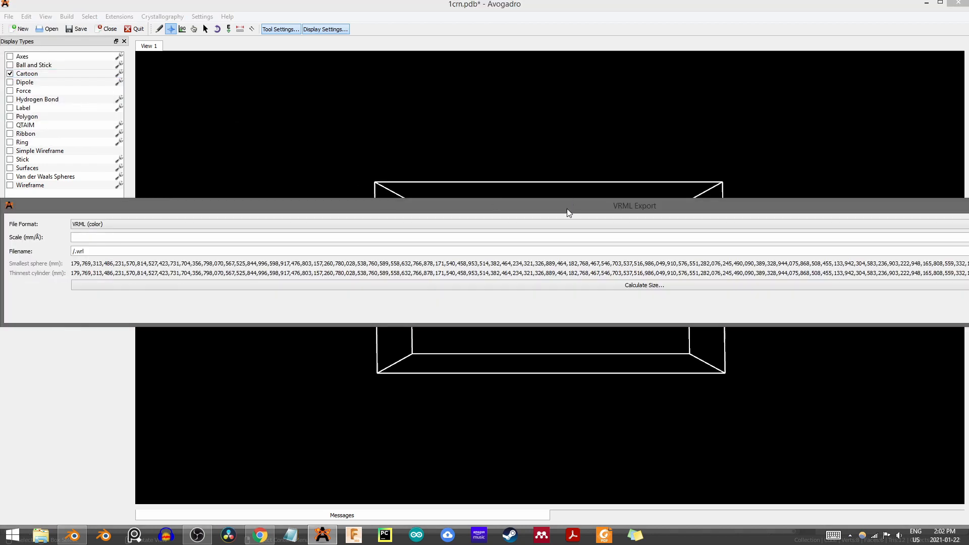
pyautogui.click(843, 252)
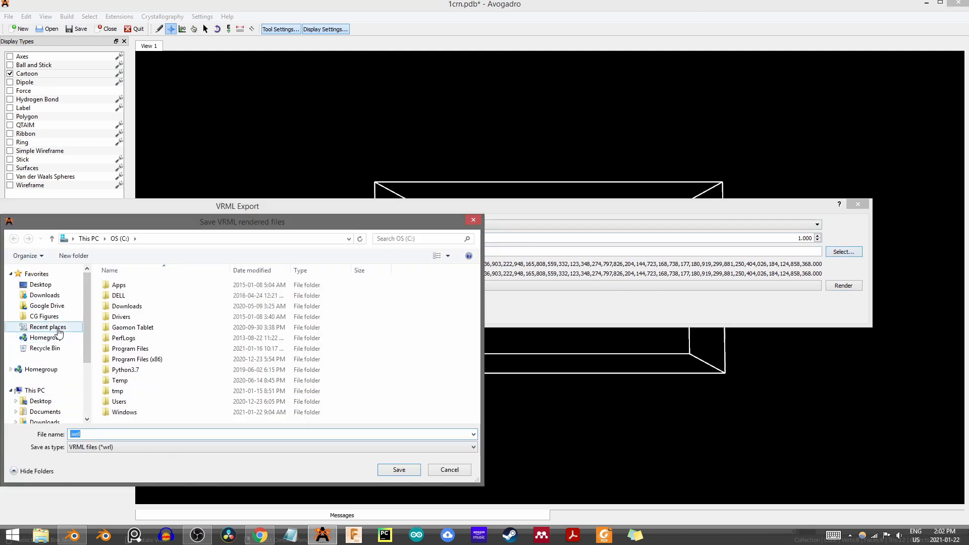
pyautogui.click(47, 327)
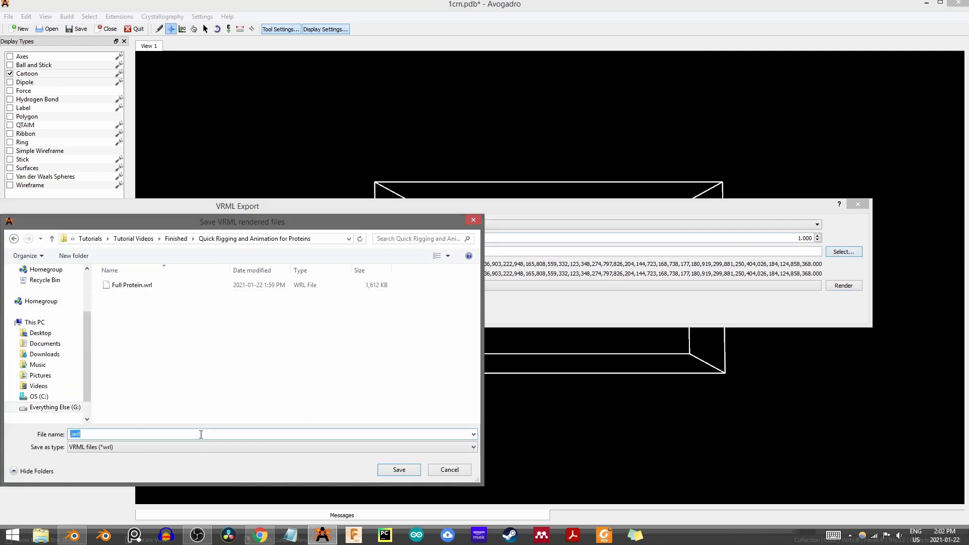
pyautogui.click(398, 470)
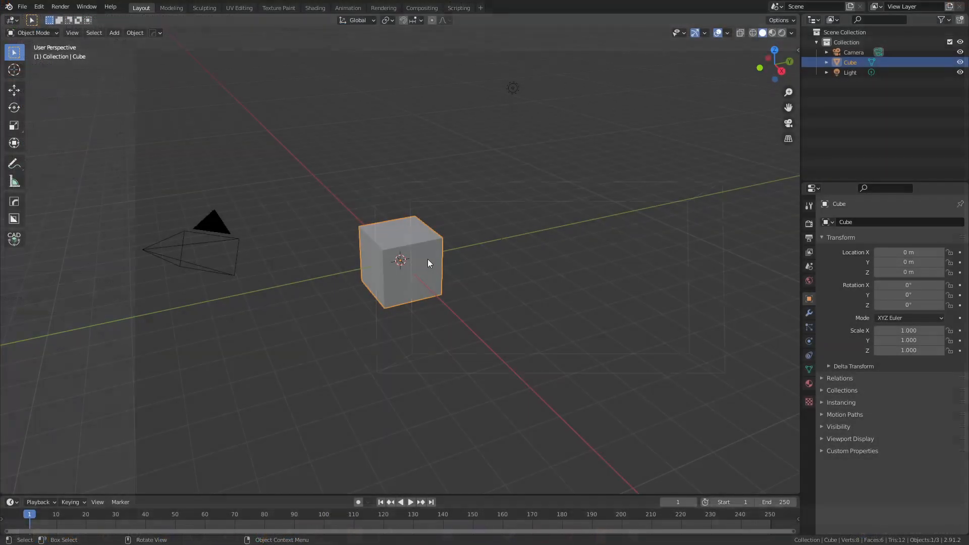
# Step: Delete the default cube, import Skeleton Protein.wrl as X3D, and select the imported DefaultView for removal
pyautogui.press('x')
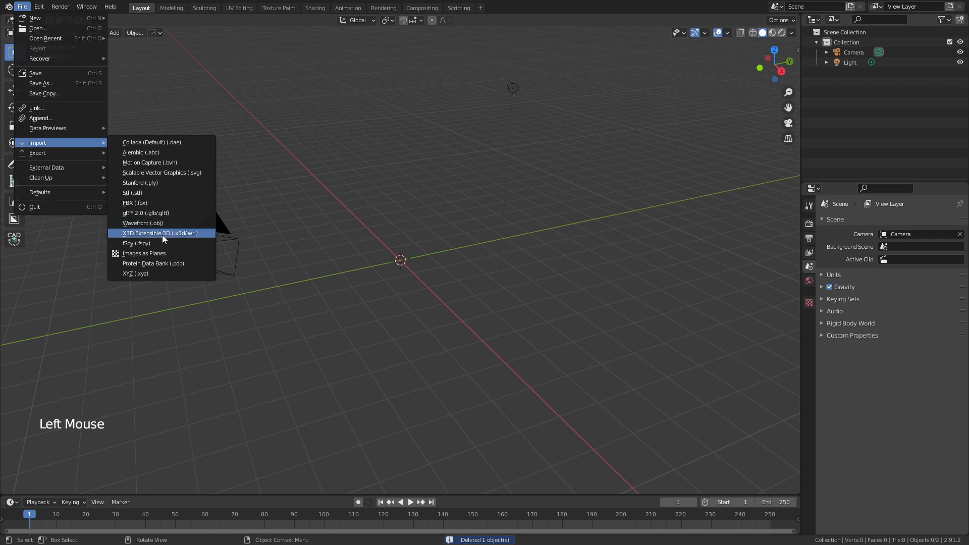
pyautogui.click(161, 233)
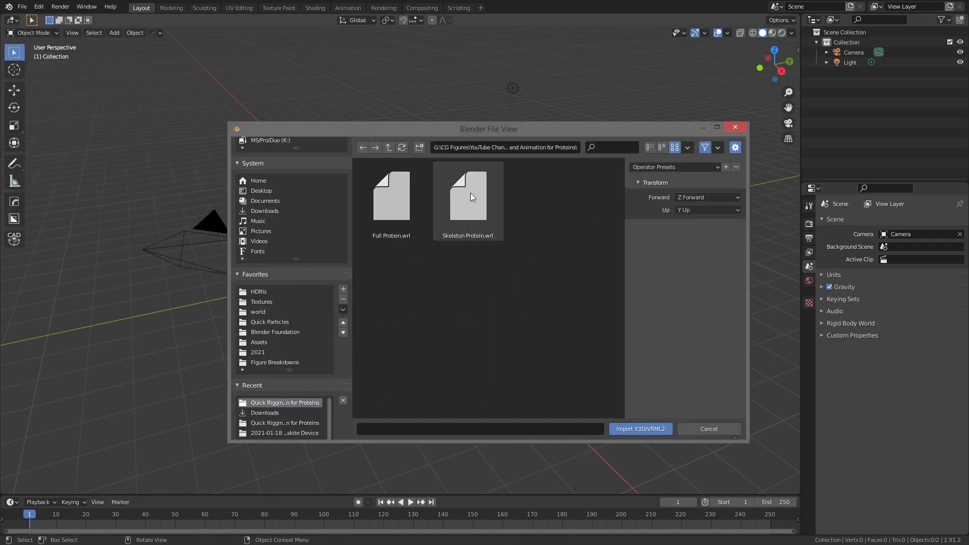
pyautogui.click(468, 197)
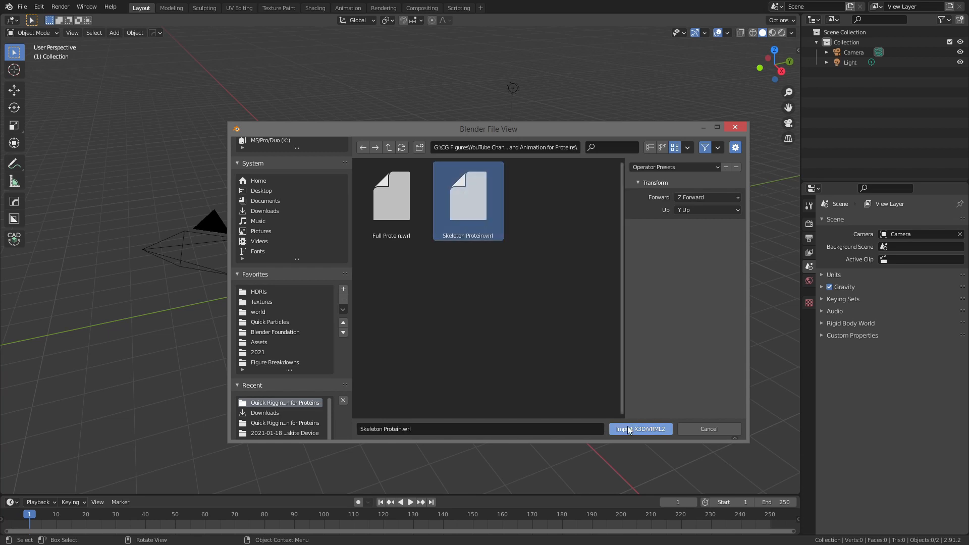
pyautogui.click(640, 428)
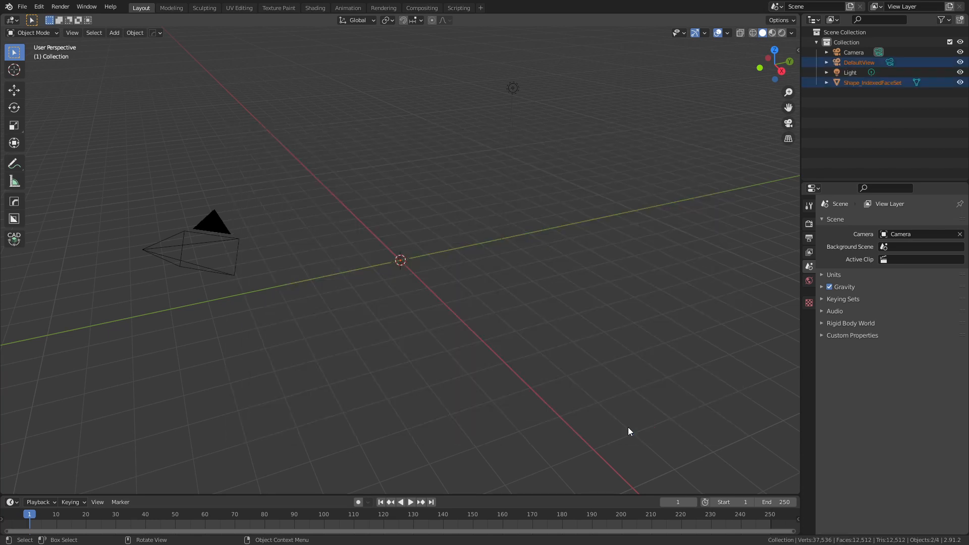
pyautogui.scroll(-3)
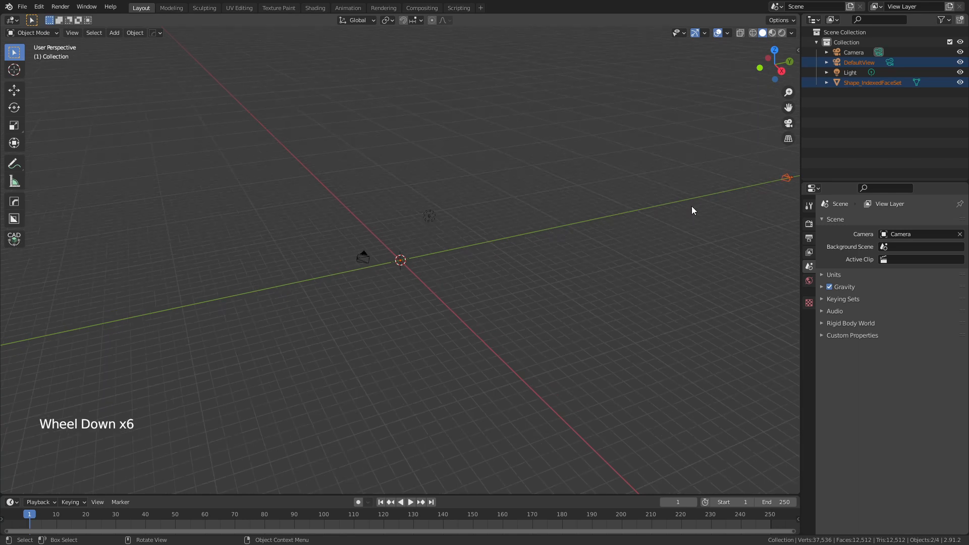
pyautogui.click(873, 82)
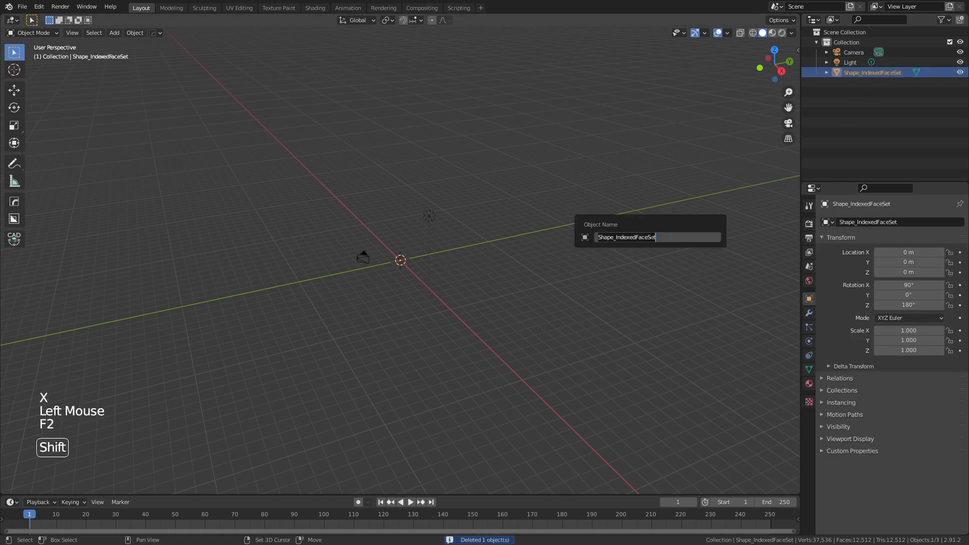
# Step: Name the mesh 'Skeleton' and merge its vertices by distance, removing 37,167 duplicates
pyautogui.write('Skeleton')
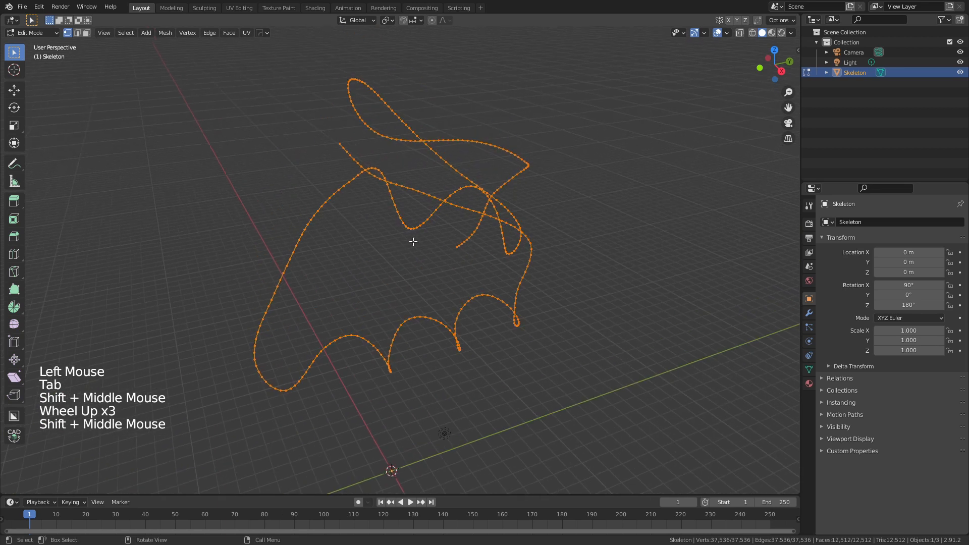
pyautogui.scroll(3)
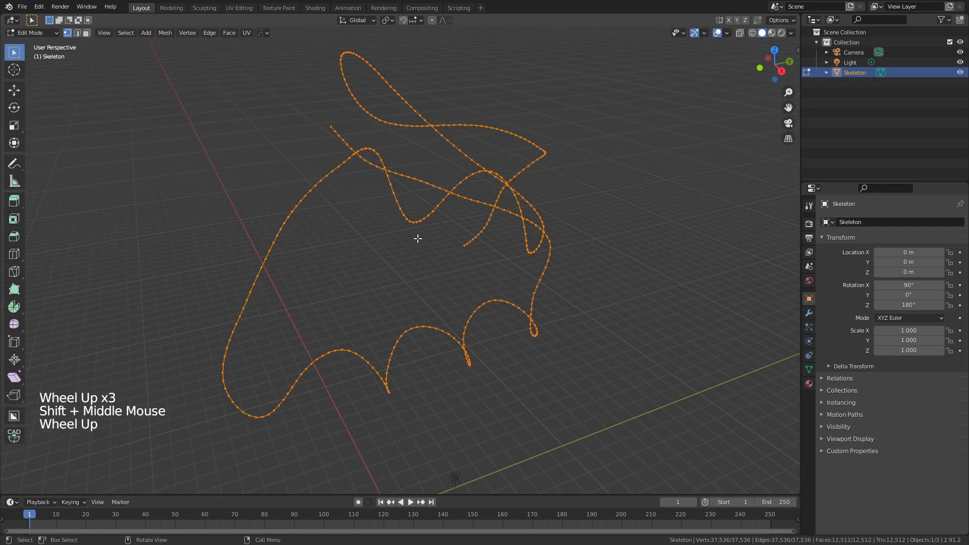
pyautogui.press('m')
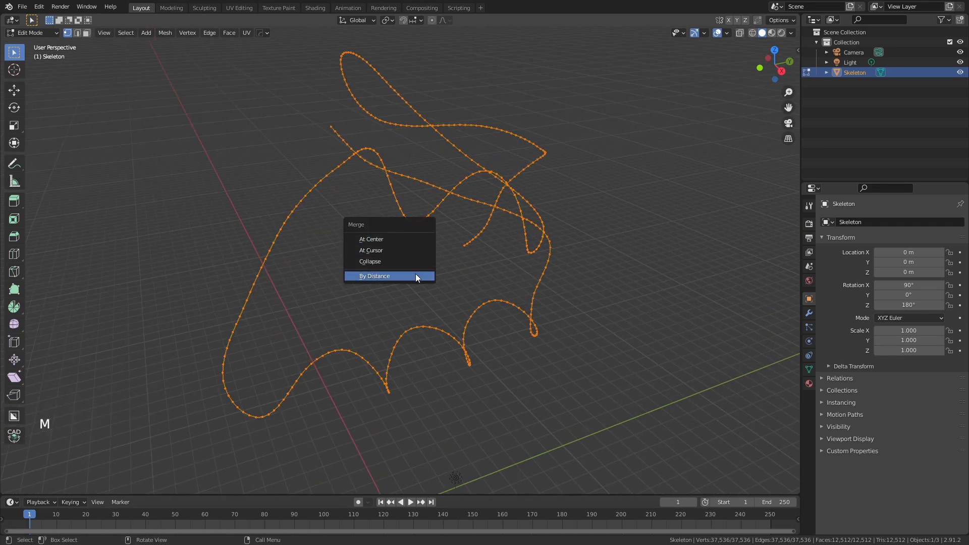
pyautogui.click(373, 276)
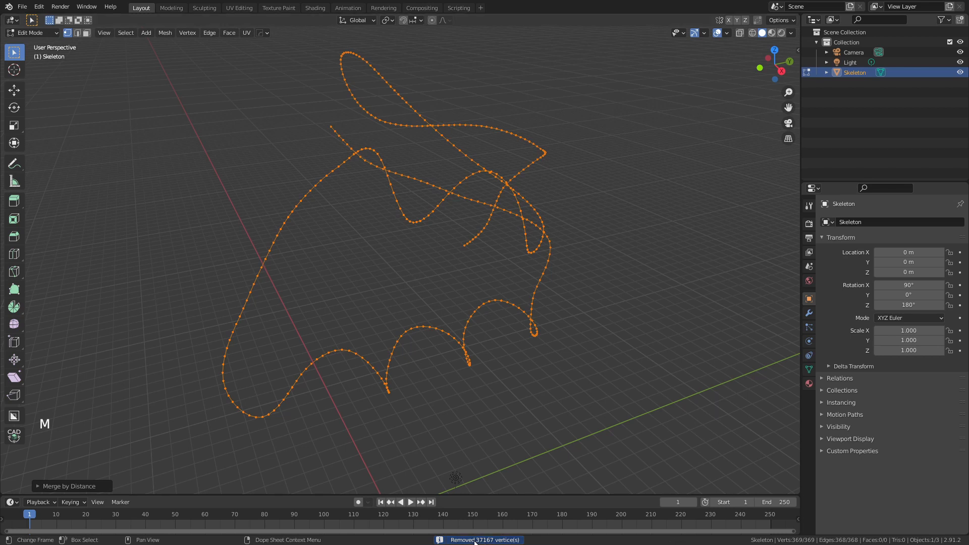
pyautogui.moveTo(256, 336)
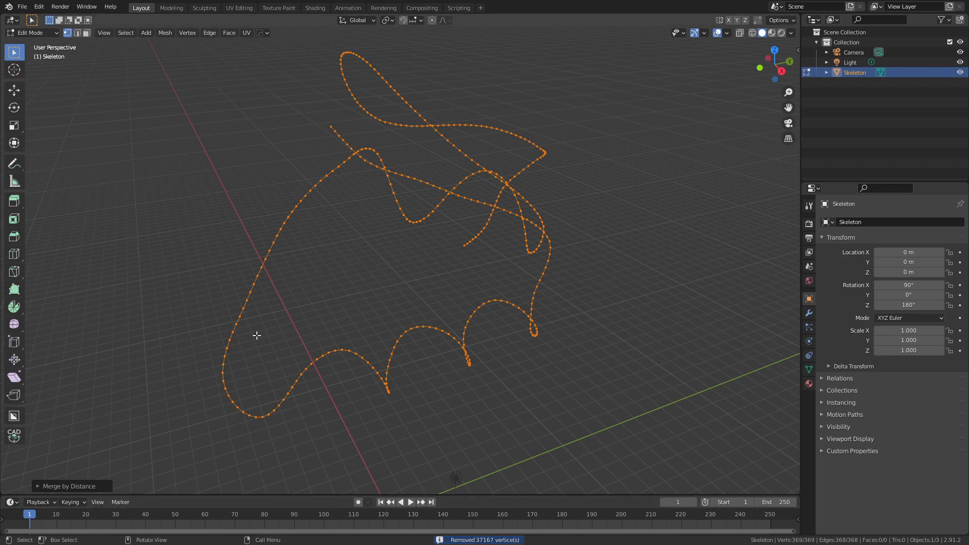
pyautogui.press('Tab')
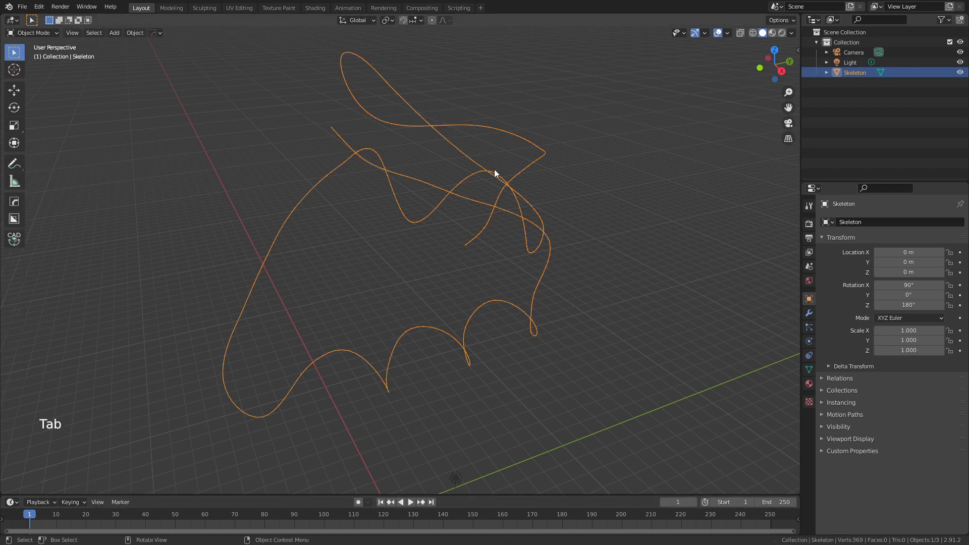
# Step: Add a Skin modifier to the Skeleton line and mark a left-strand vertex as root
pyautogui.moveTo(495, 173); pyautogui.dragTo(485, 192)
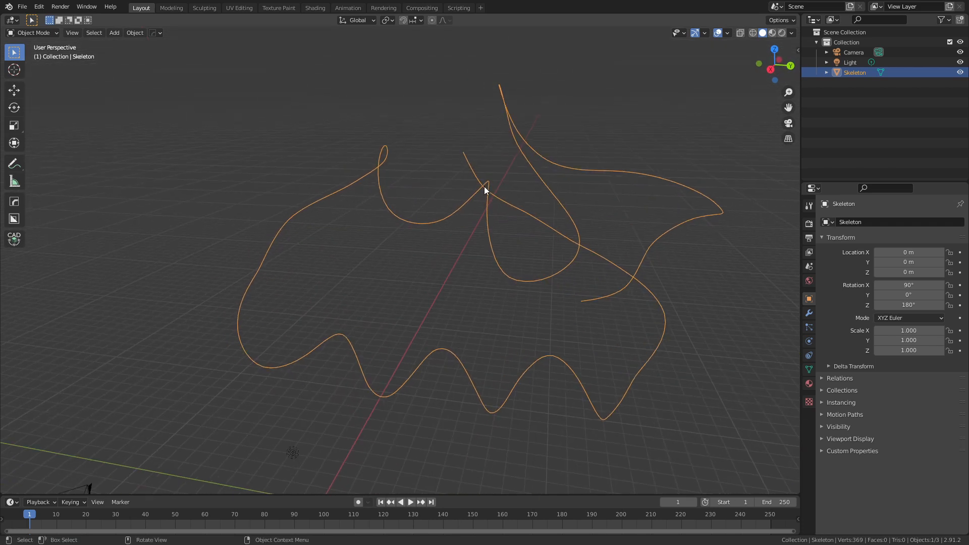
pyautogui.moveTo(809, 314)
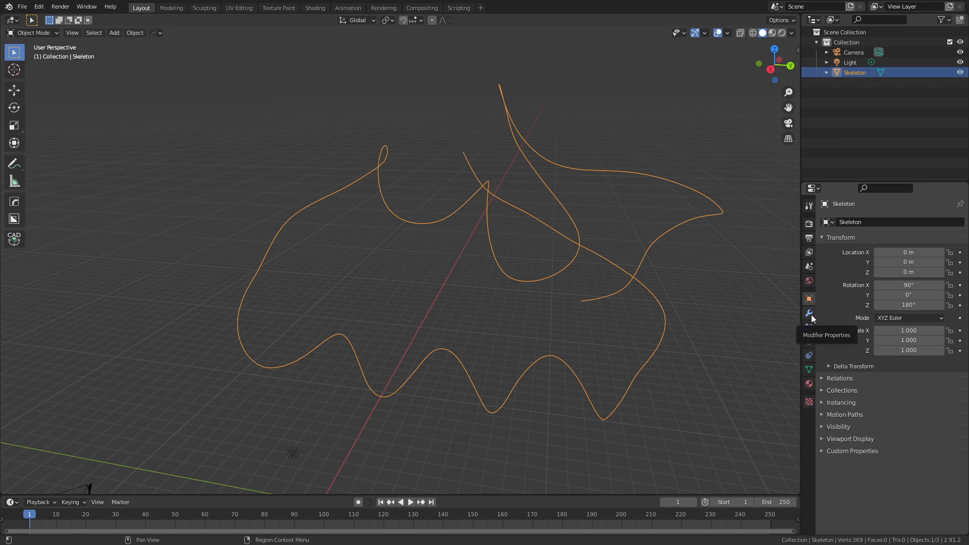
pyautogui.click(839, 221)
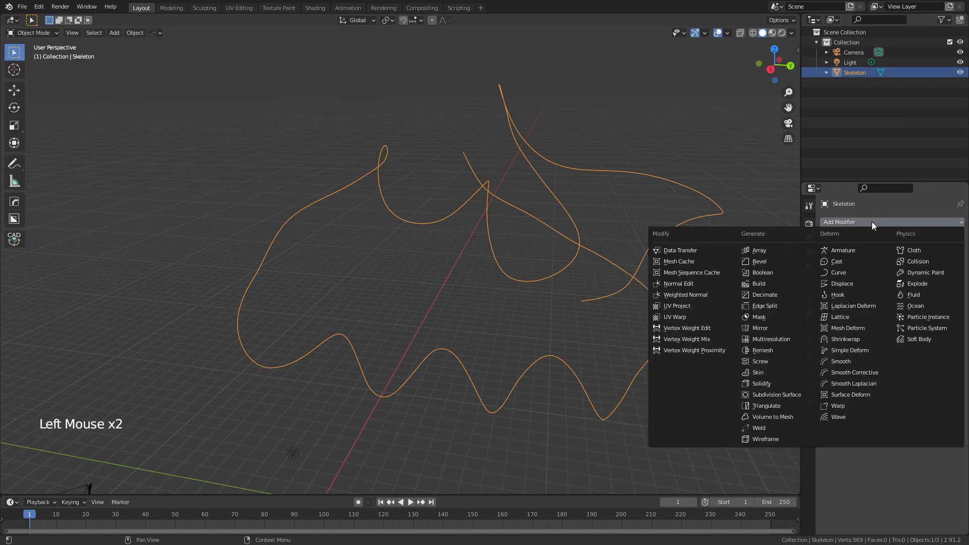
pyautogui.click(756, 372)
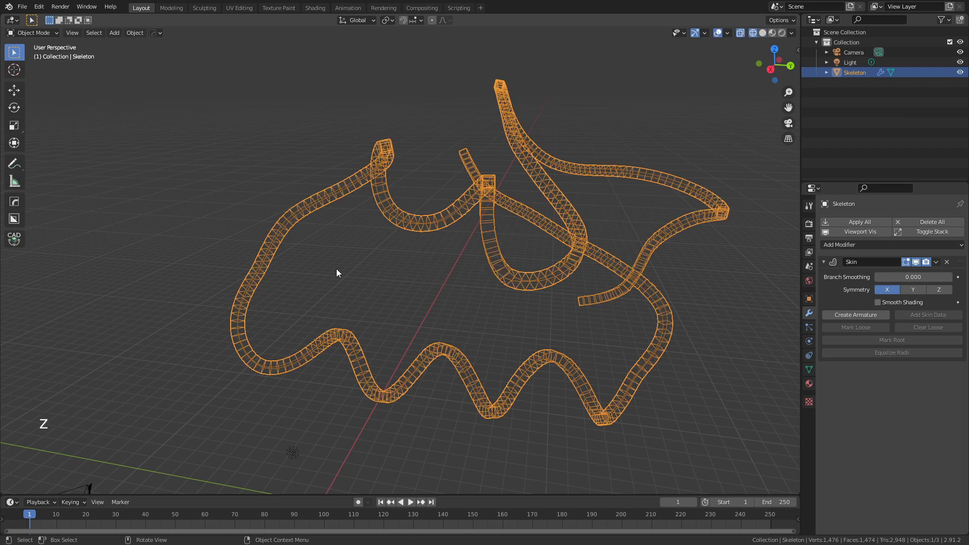
pyautogui.press('Tab')
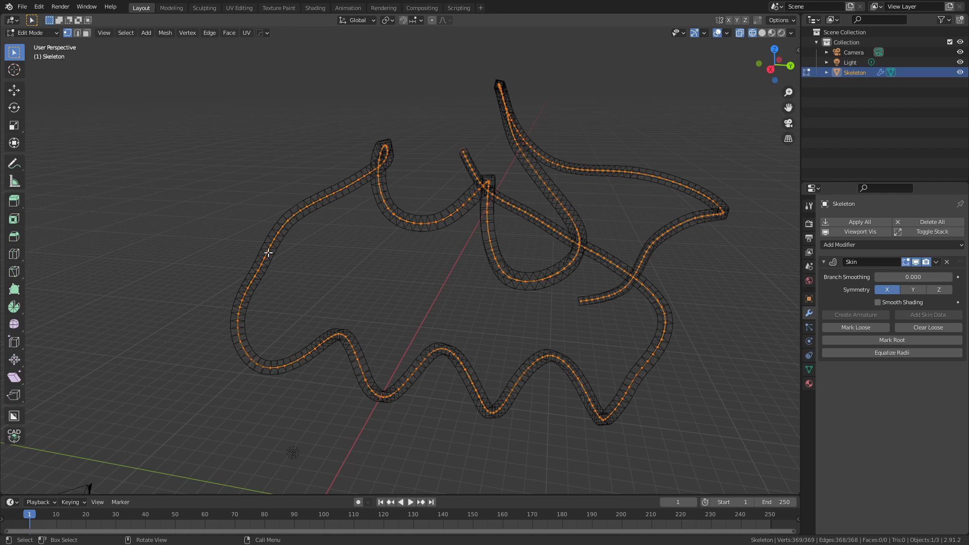
pyautogui.click(266, 250)
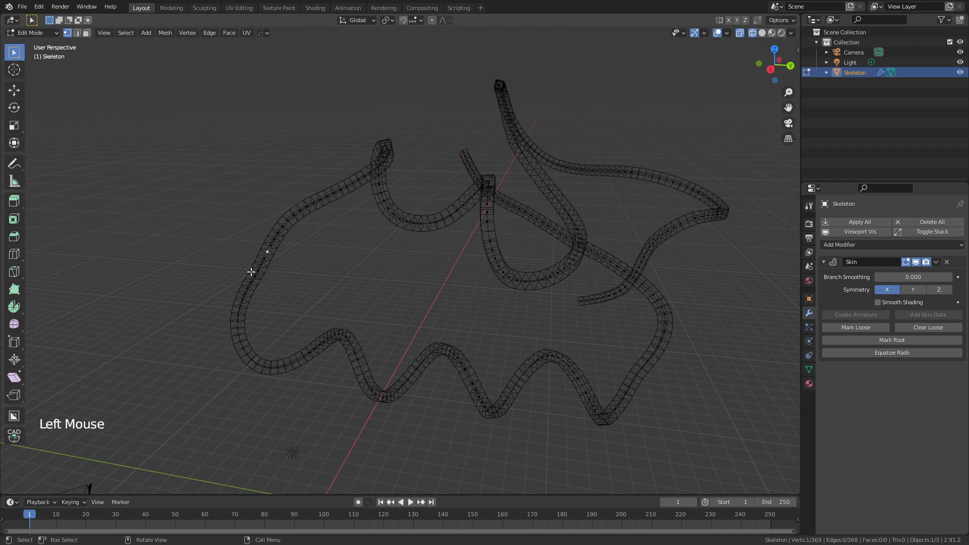
pyautogui.moveTo(224, 326)
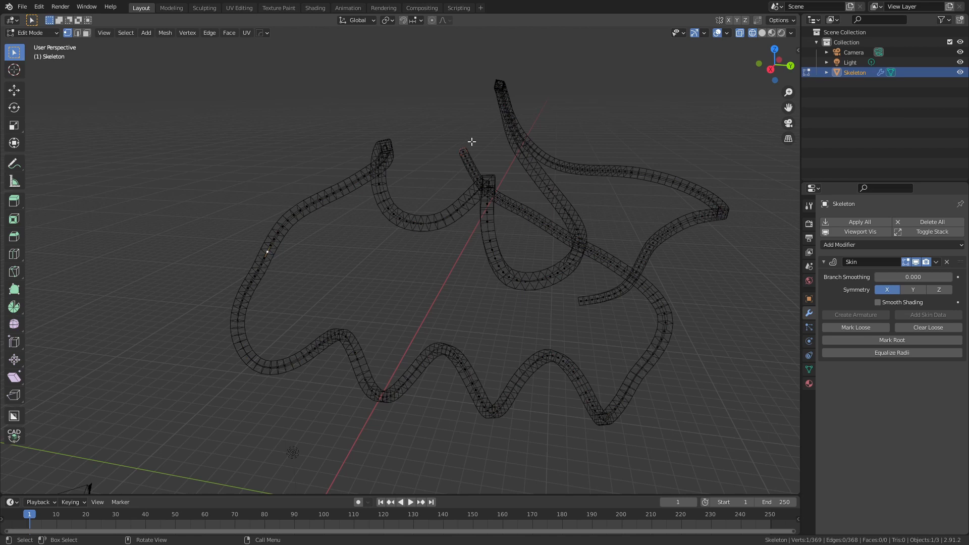
pyautogui.moveTo(440, 117)
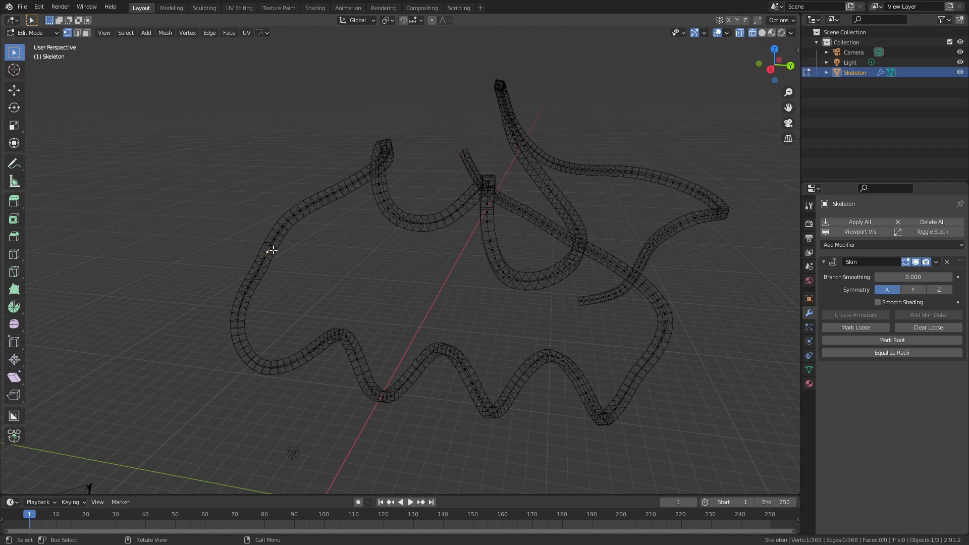
pyautogui.moveTo(261, 279)
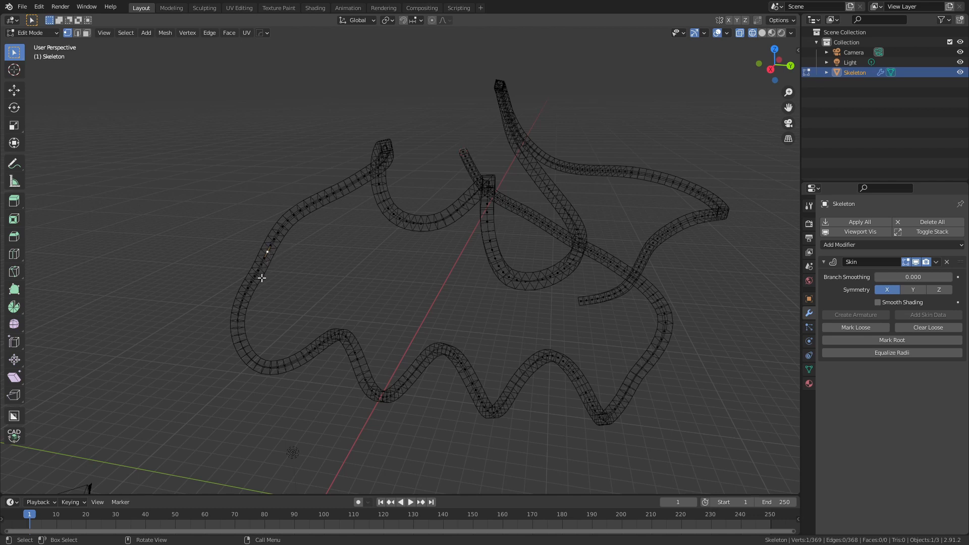
pyautogui.moveTo(284, 250)
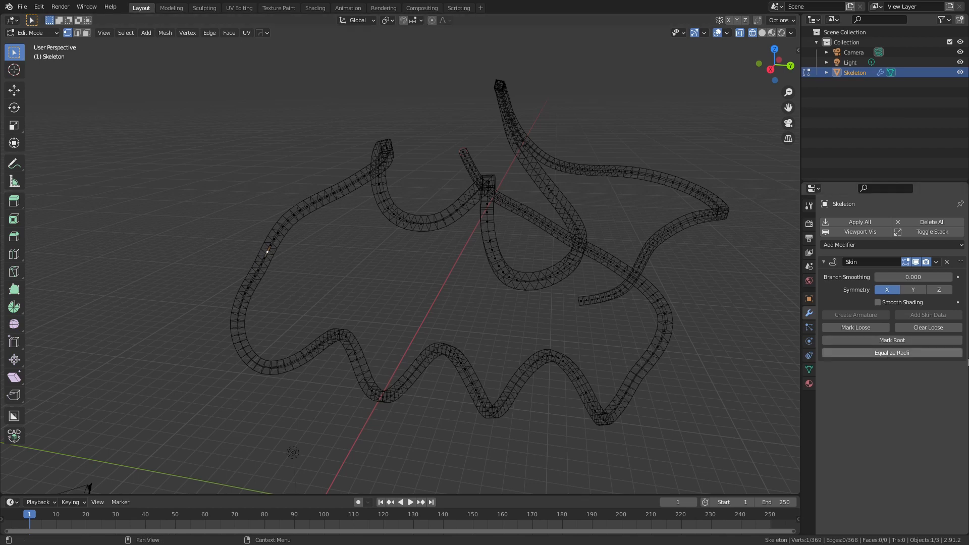
pyautogui.moveTo(892, 339)
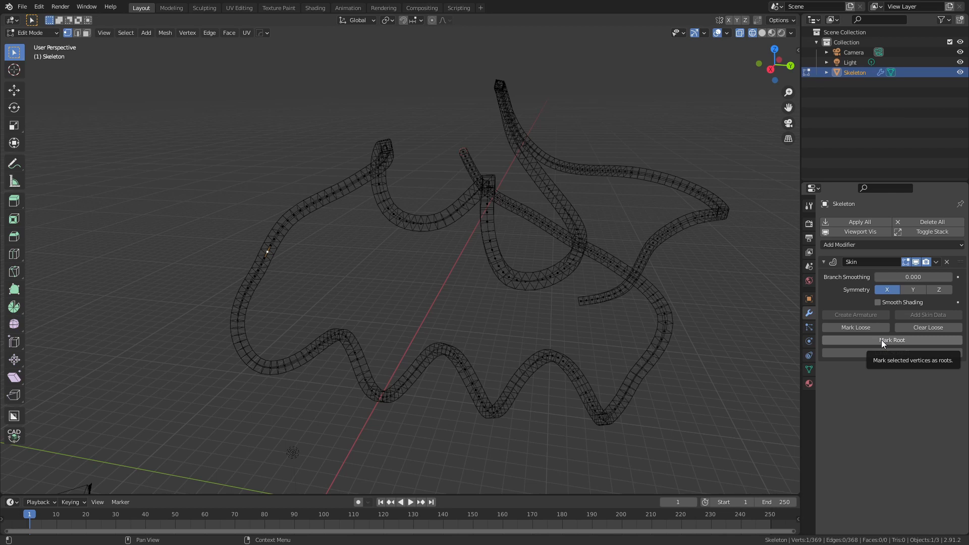
pyautogui.click(891, 340)
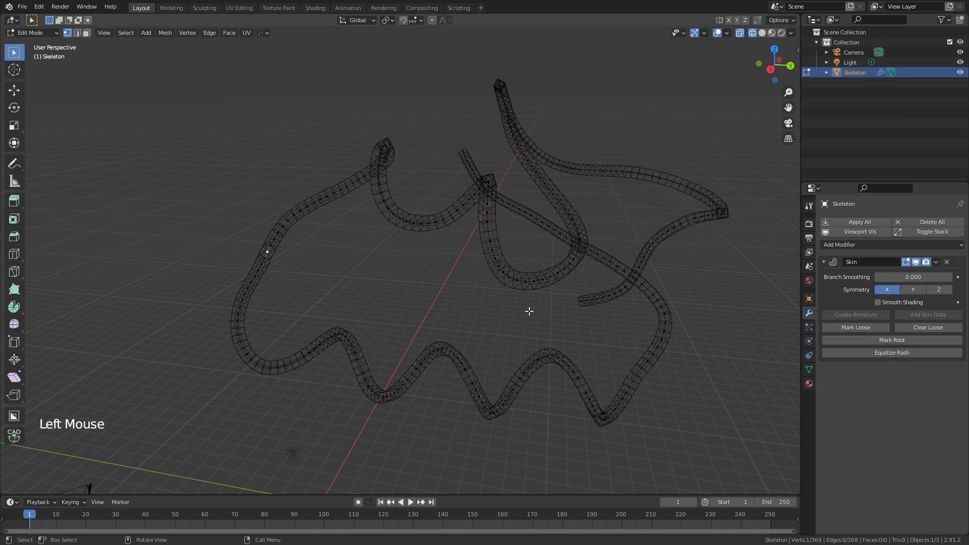
# Step: Create an Armature from the Skin modifier so bones follow the Skeleton line
pyautogui.press('Tab')
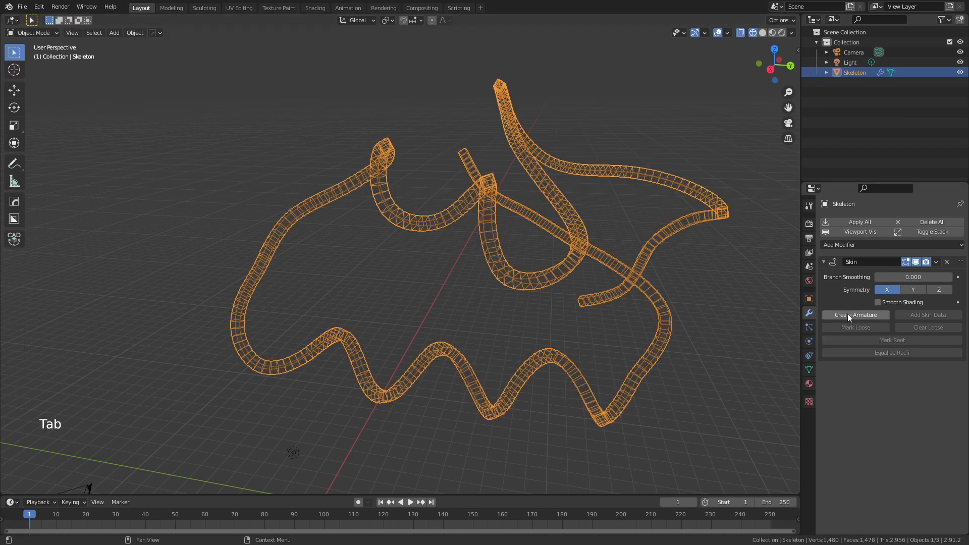
pyautogui.click(855, 315)
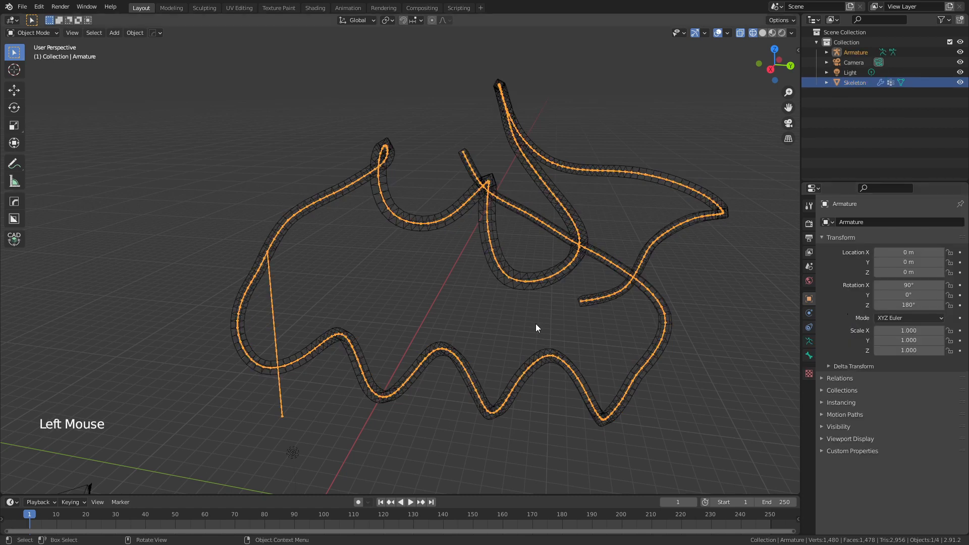
pyautogui.moveTo(277, 277)
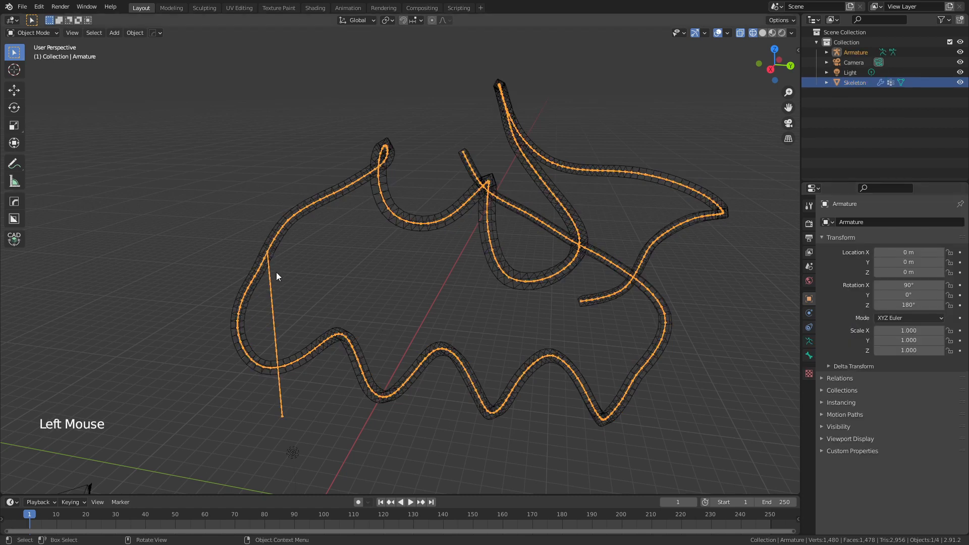
pyautogui.moveTo(309, 214)
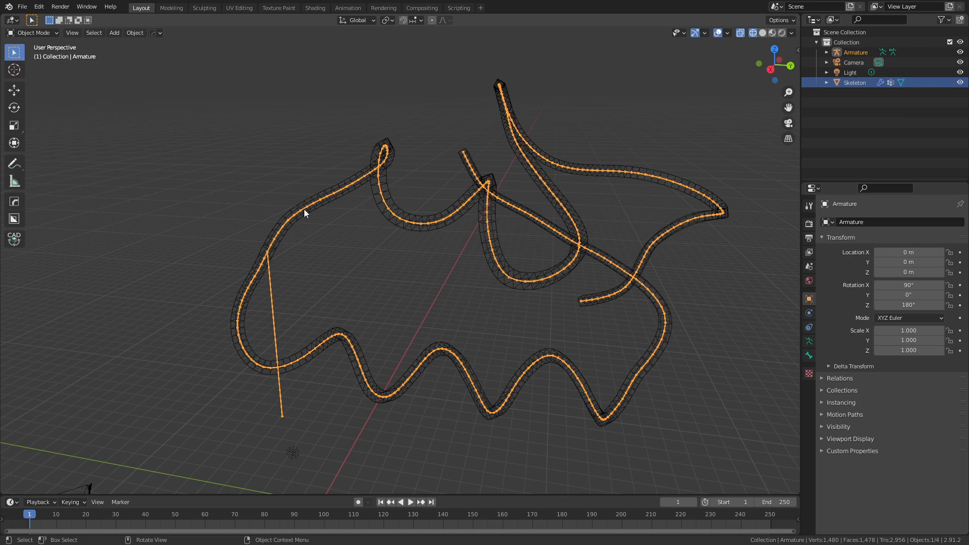
pyautogui.moveTo(476, 252)
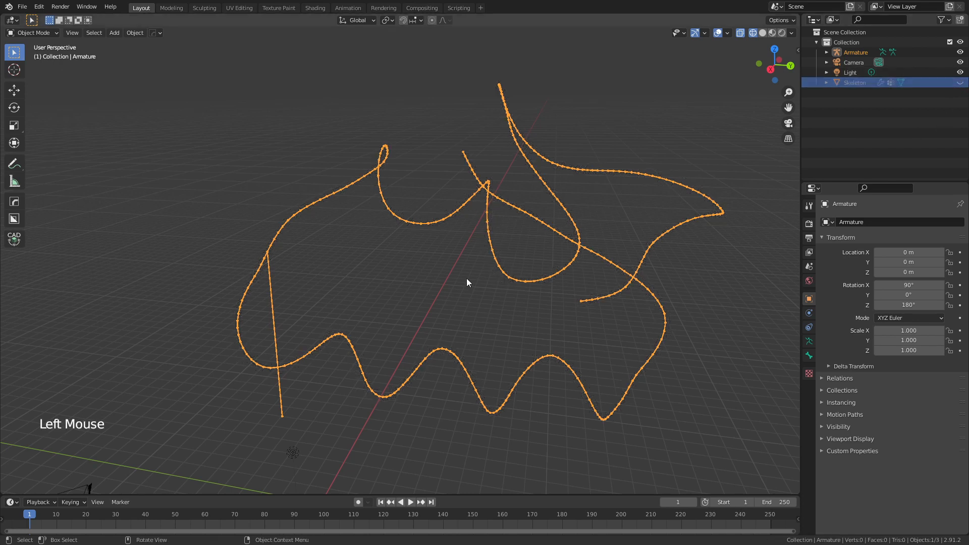
# Step: Import Full Protein.wrl, delete its DefaultView object, and rename the mesh 'Full Protein'
pyautogui.click(467, 283)
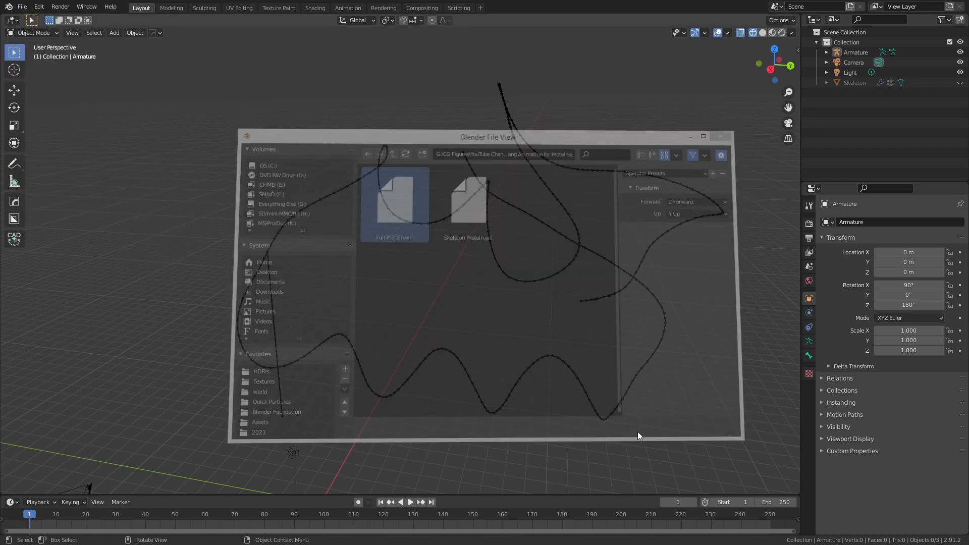
pyautogui.doubleClick(395, 204)
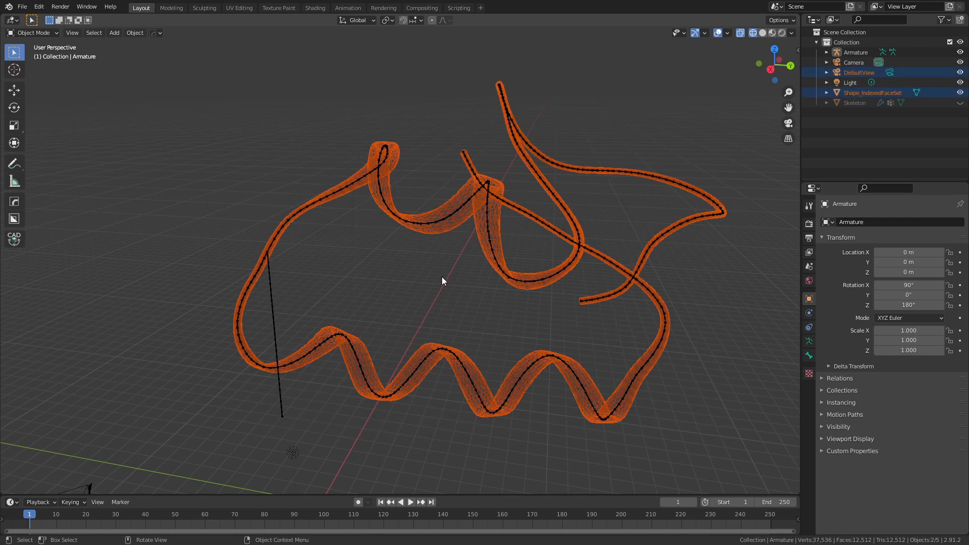
pyautogui.moveTo(443, 281); pyautogui.dragTo(605, 223)
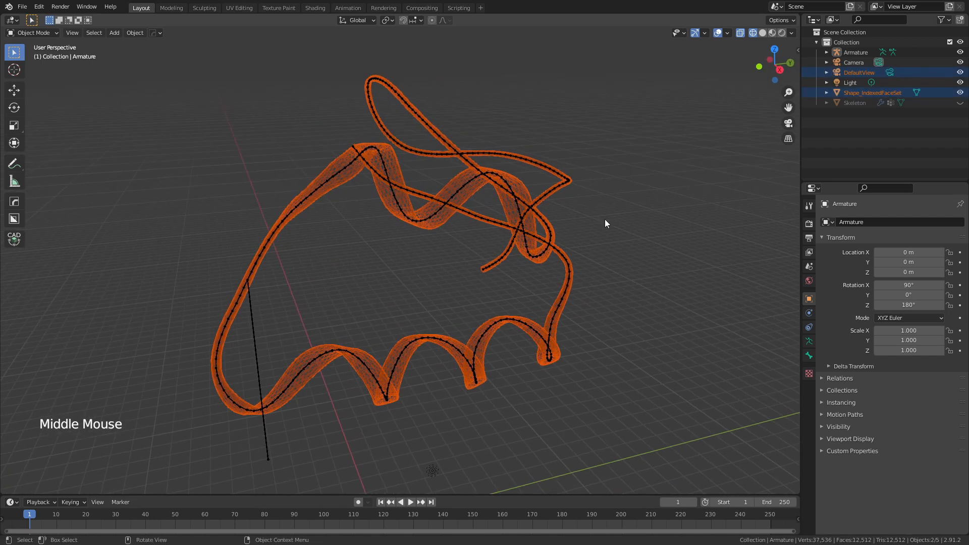
pyautogui.scroll(-3)
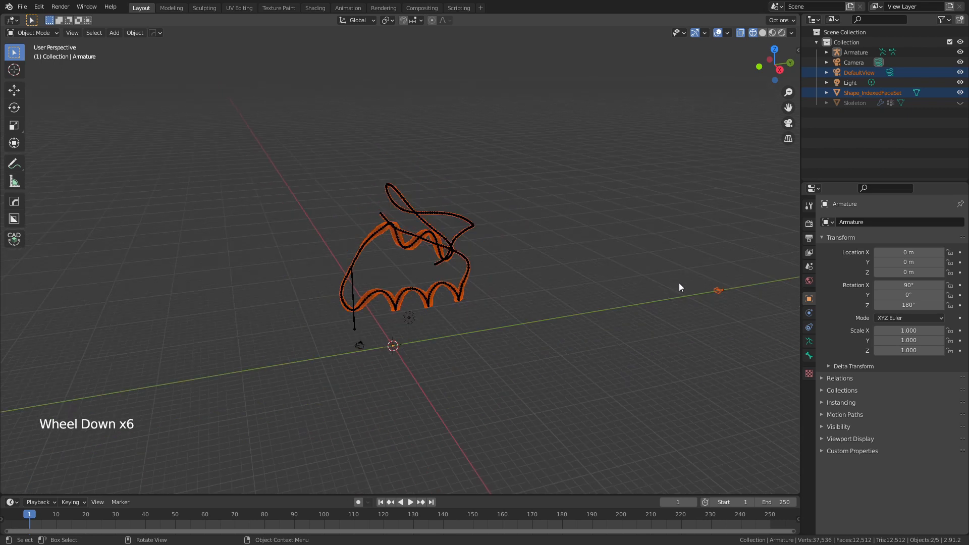
pyautogui.press('x')
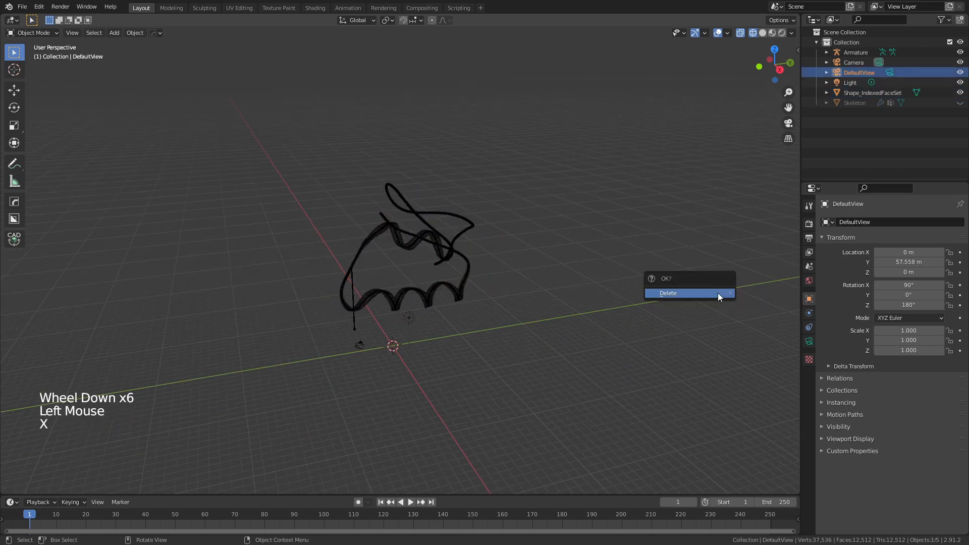
pyautogui.click(668, 293)
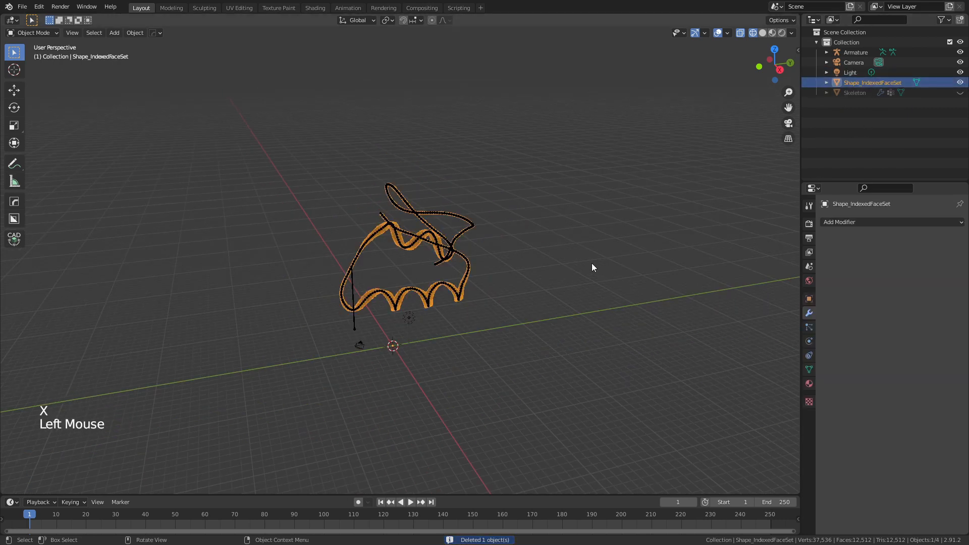
pyautogui.press('F2')
pyautogui.write('Full Protein')
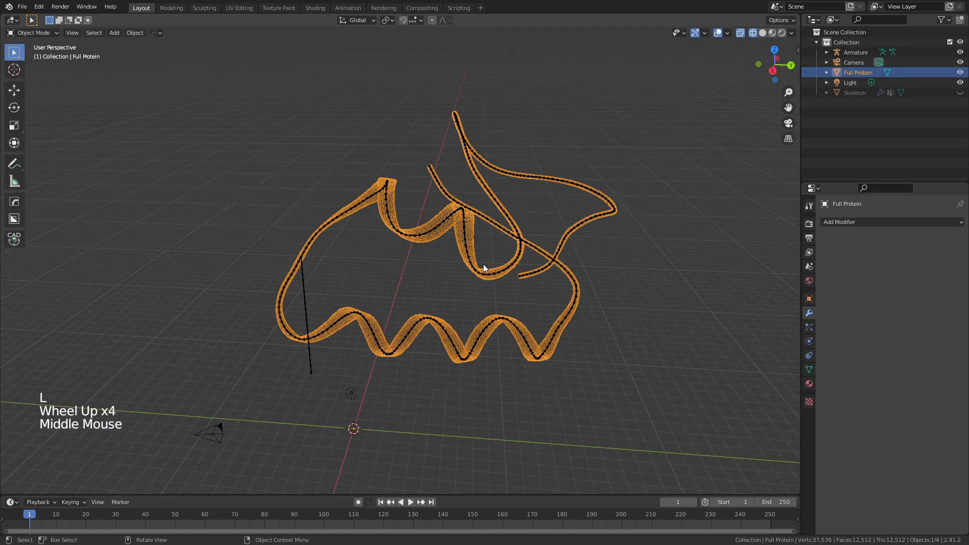
pyautogui.scroll(3)
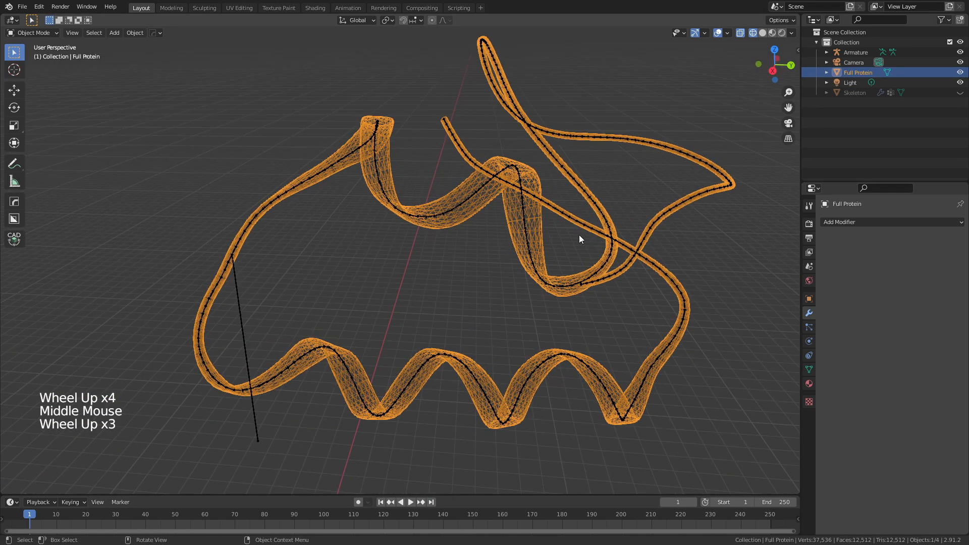
# Step: Merge the protein mesh's duplicate vertices by distance, then run Tris to Quads on the ribbon
pyautogui.press('Tab')
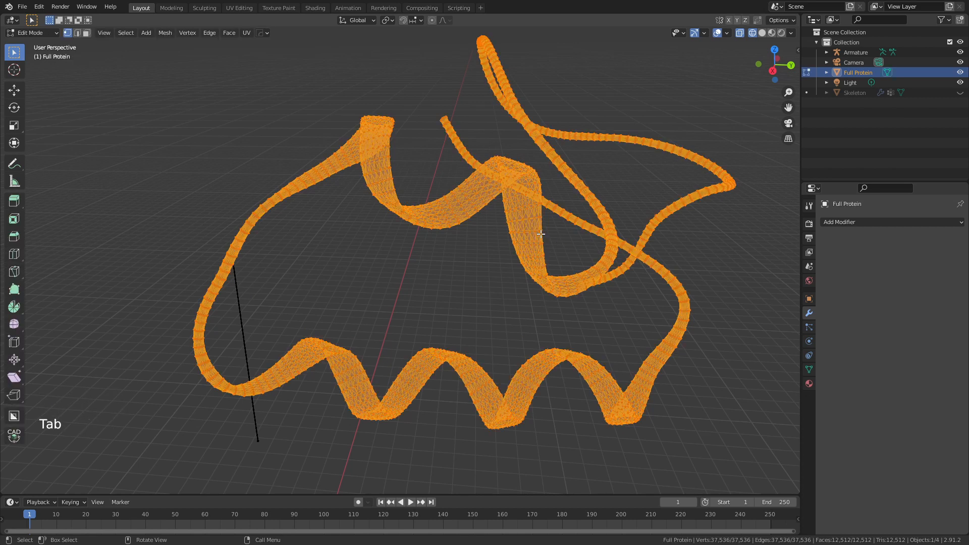
pyautogui.press('m')
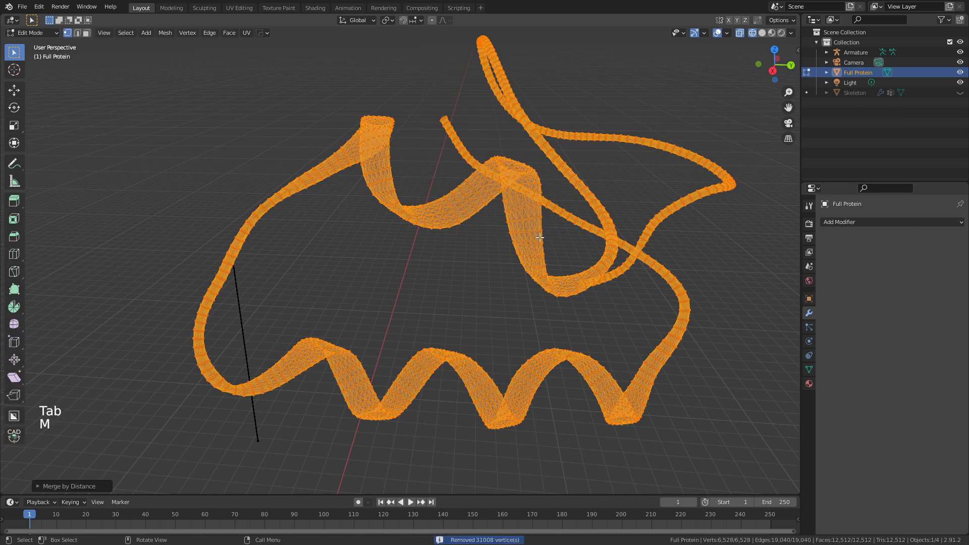
pyautogui.press('f3')
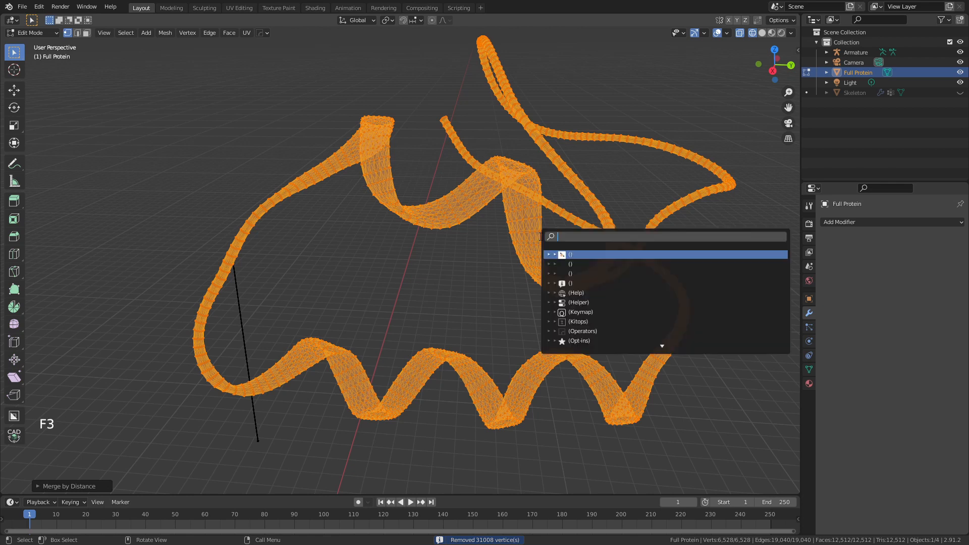
pyautogui.write('tris')
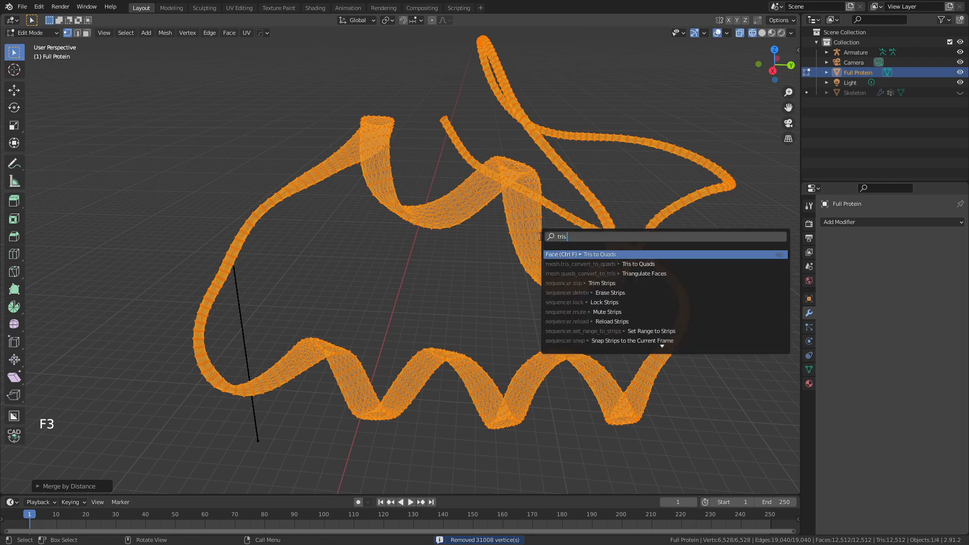
pyautogui.click(599, 254)
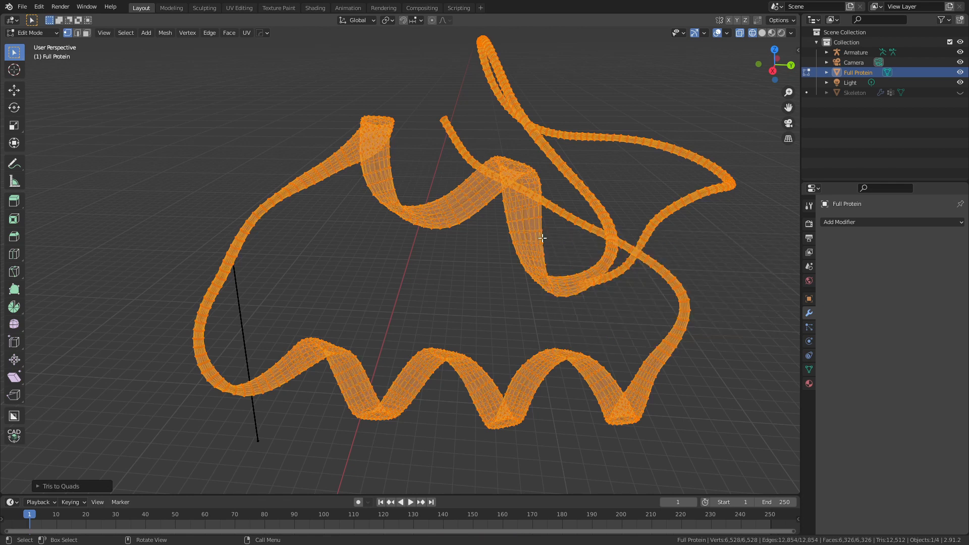
pyautogui.press('Tab')
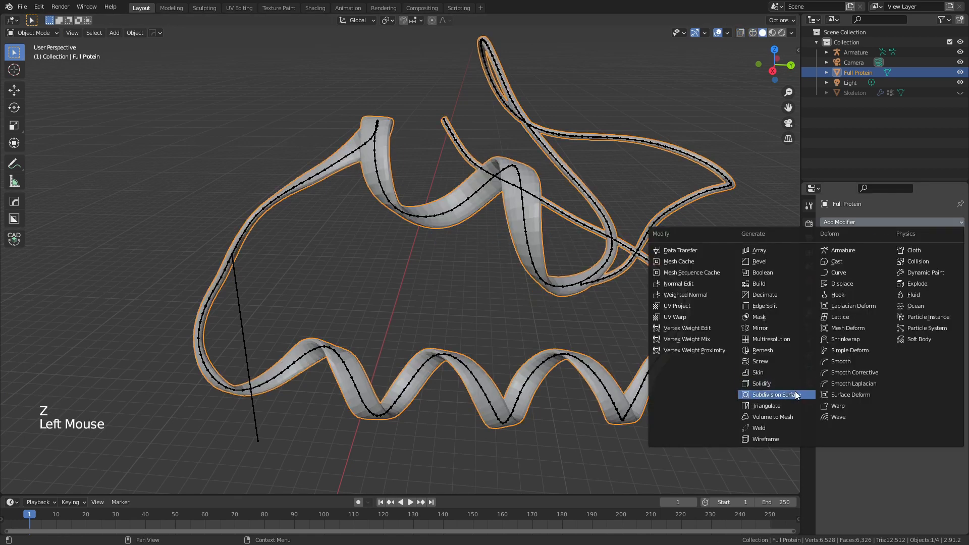
# Step: Add Subdivision Surface and Weld modifiers to the ribbon and apply them all into the mesh
pyautogui.click(776, 395)
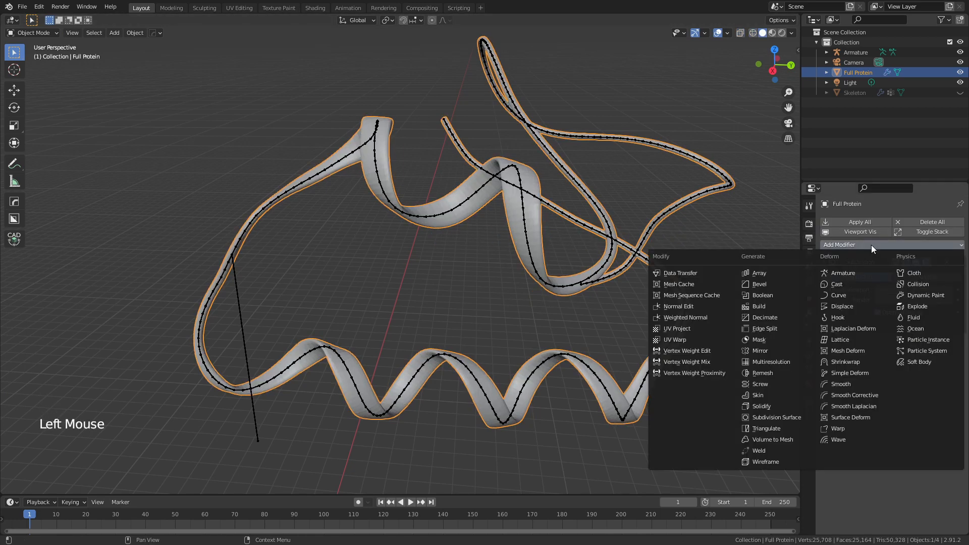
pyautogui.click(776, 417)
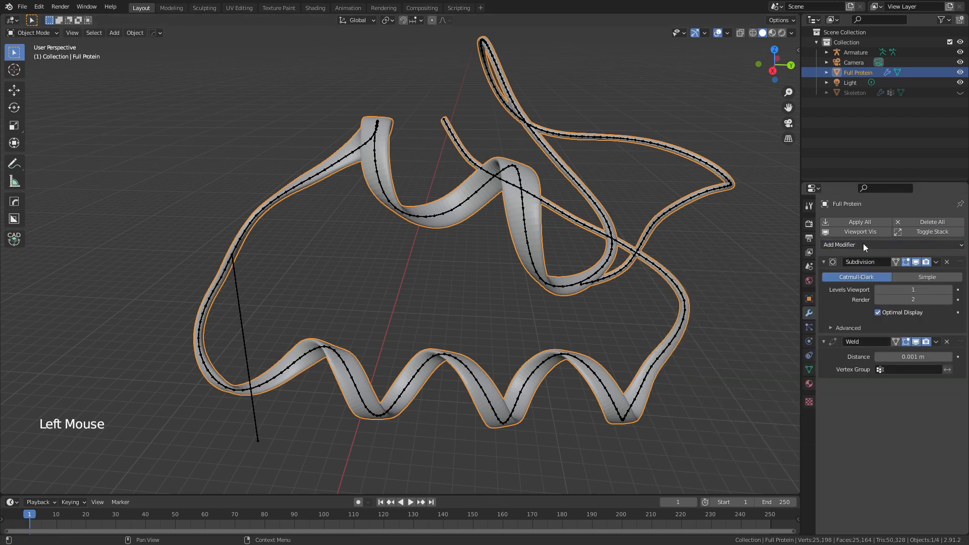
pyautogui.click(859, 221)
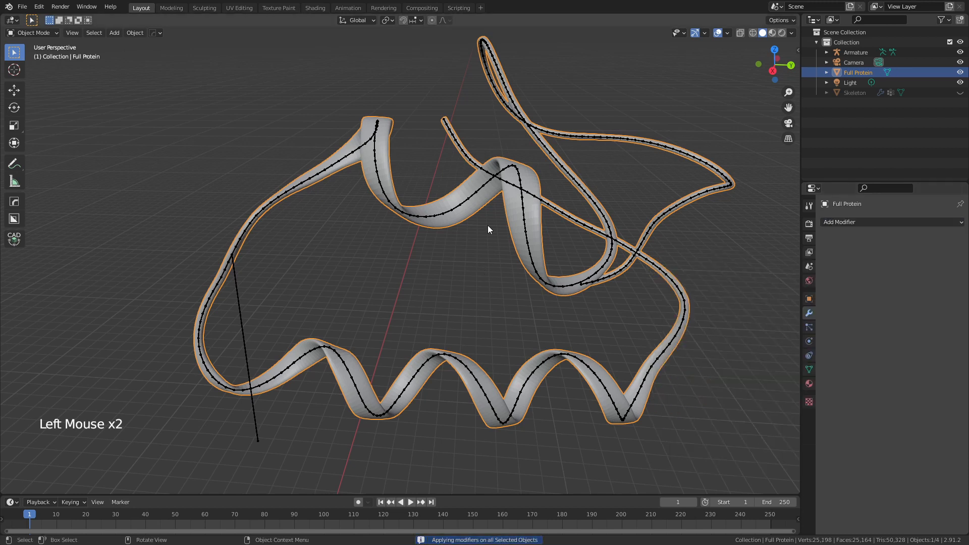
# Step: Un-subdivide the ribbon mesh via Edge > Un-Subdivide, reducing it to about 6,800 faces
pyautogui.press('Tab')
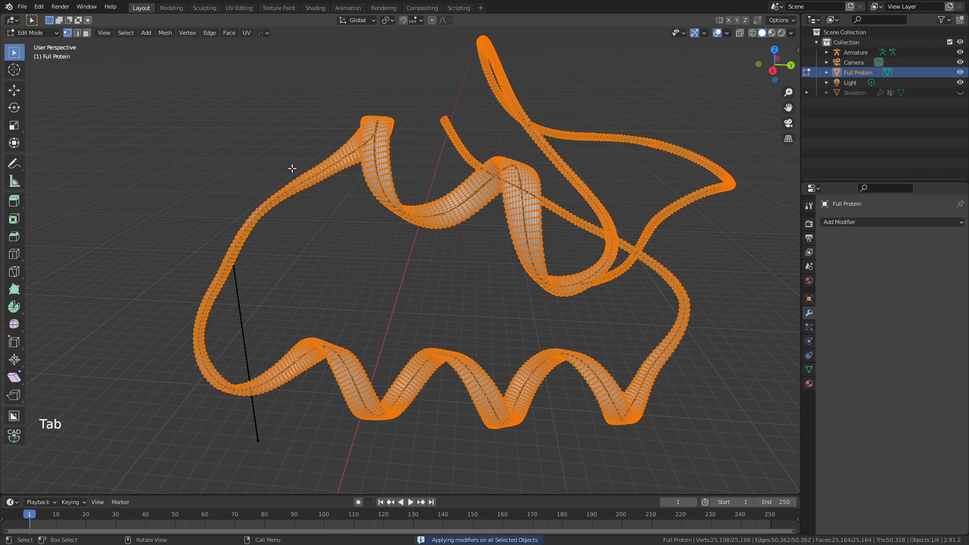
pyautogui.moveTo(381, 246)
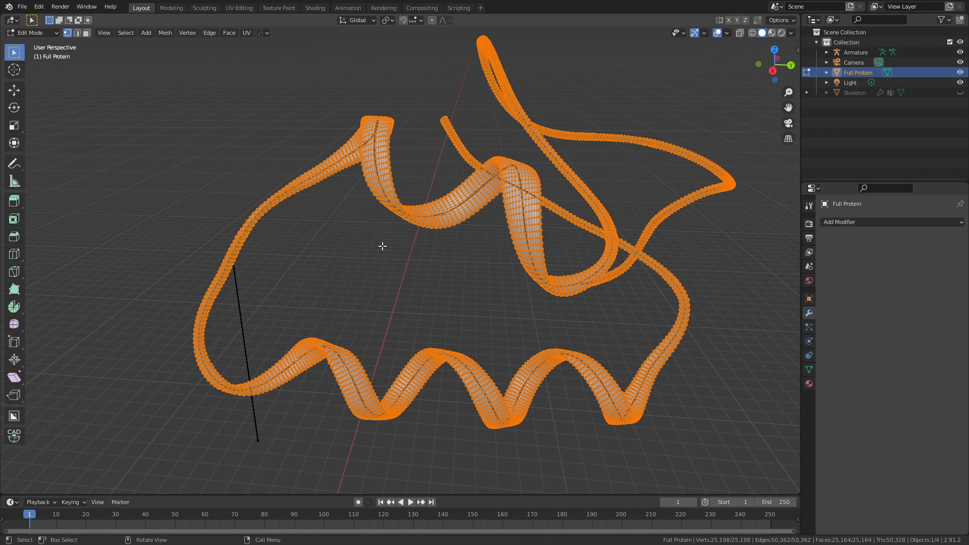
pyautogui.click(209, 32)
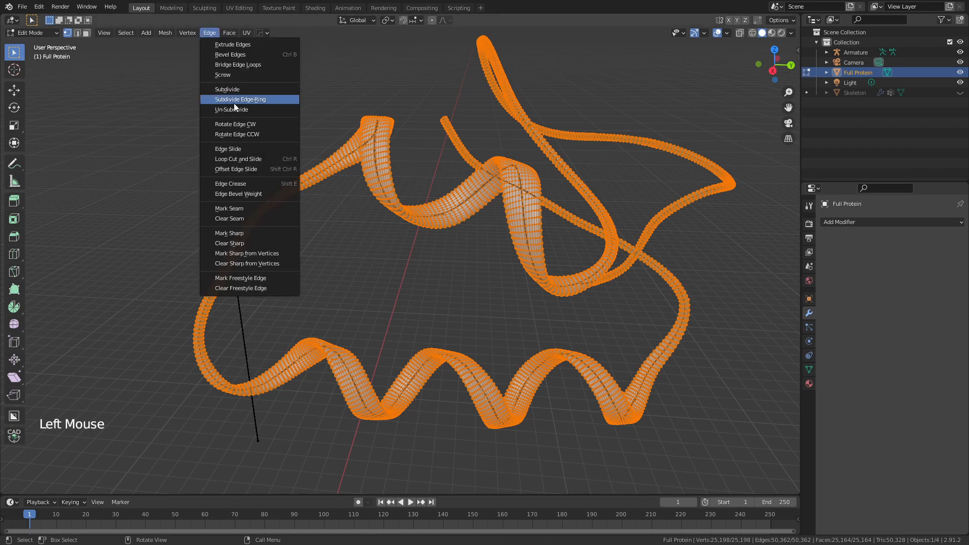
pyautogui.click(231, 109)
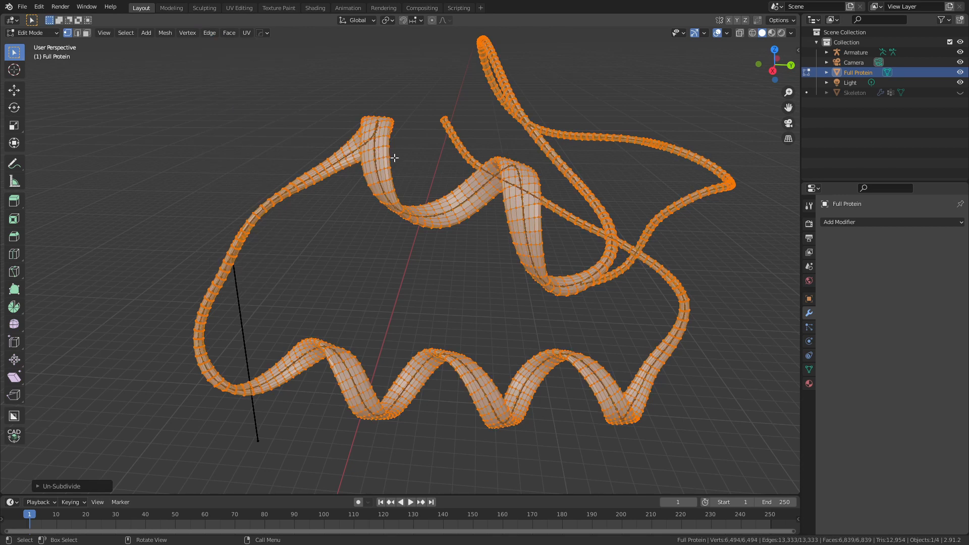
pyautogui.press('Tab')
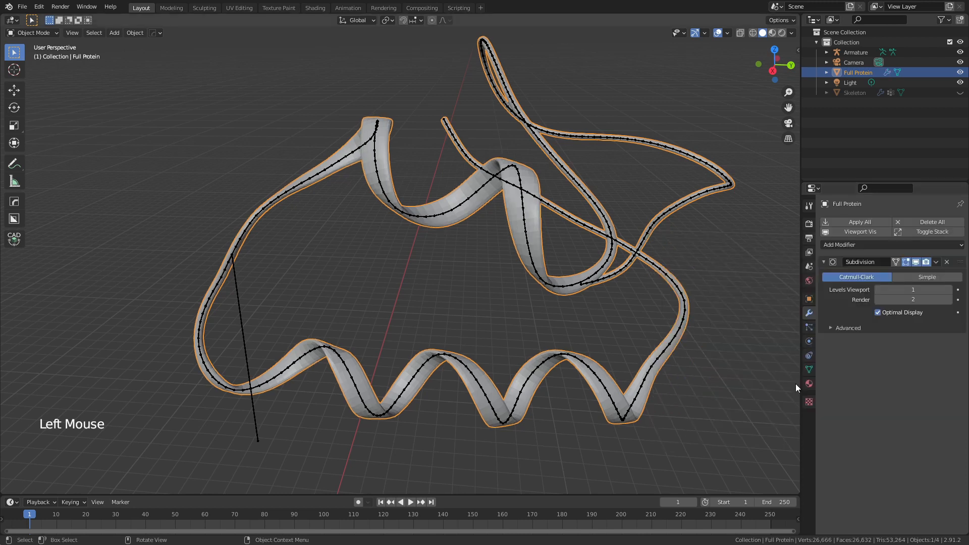
# Step: Set the ribbon's Subdivision modifier to 2 viewport levels
pyautogui.click(913, 289)
pyautogui.write('2')
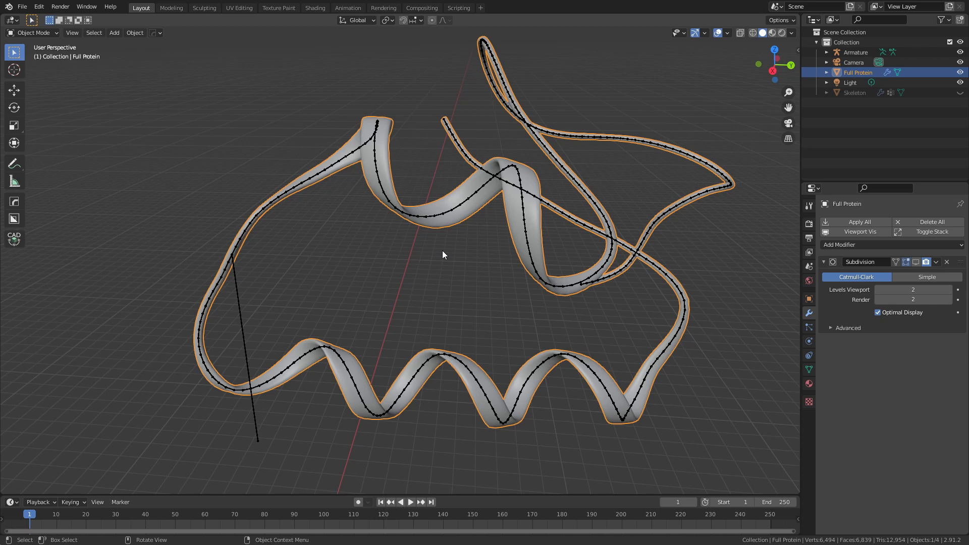
pyautogui.moveTo(459, 222)
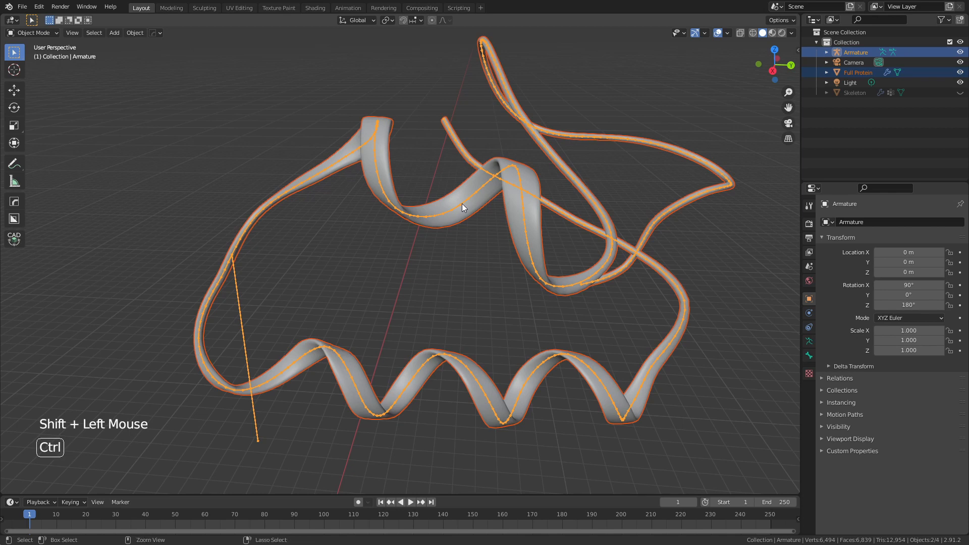
# Step: Parent Full Protein to the Armature with automatic weights, adding an Armature modifier
pyautogui.press('ctrl+p')
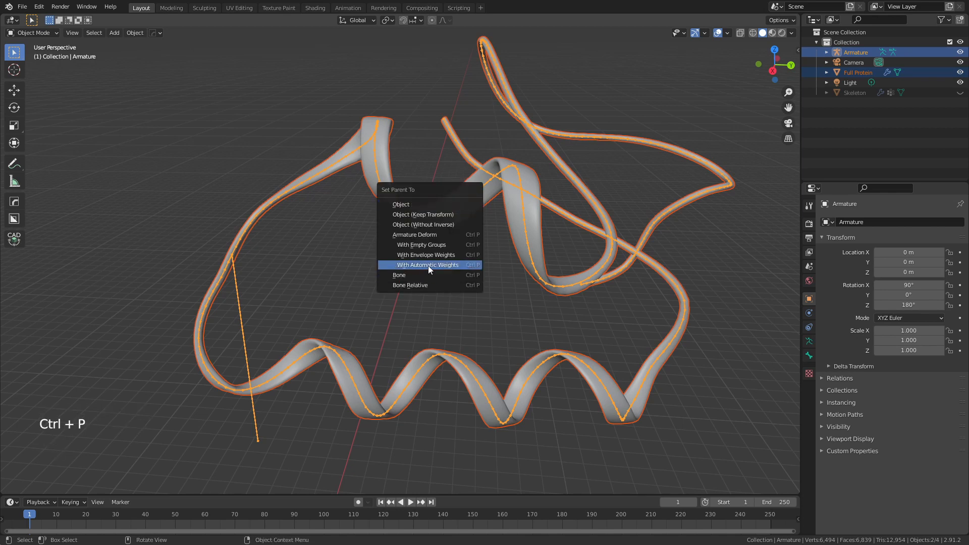
pyautogui.click(427, 264)
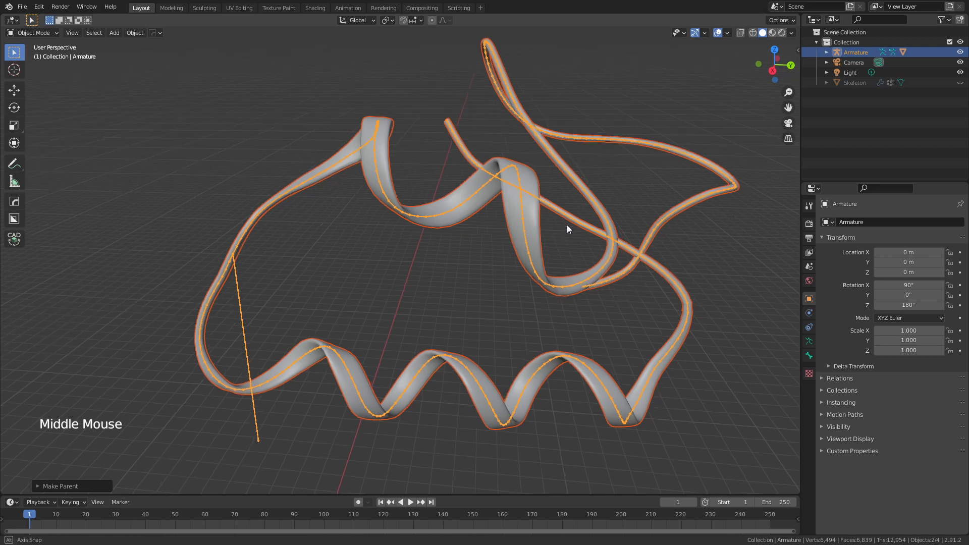
pyautogui.scroll(-3)
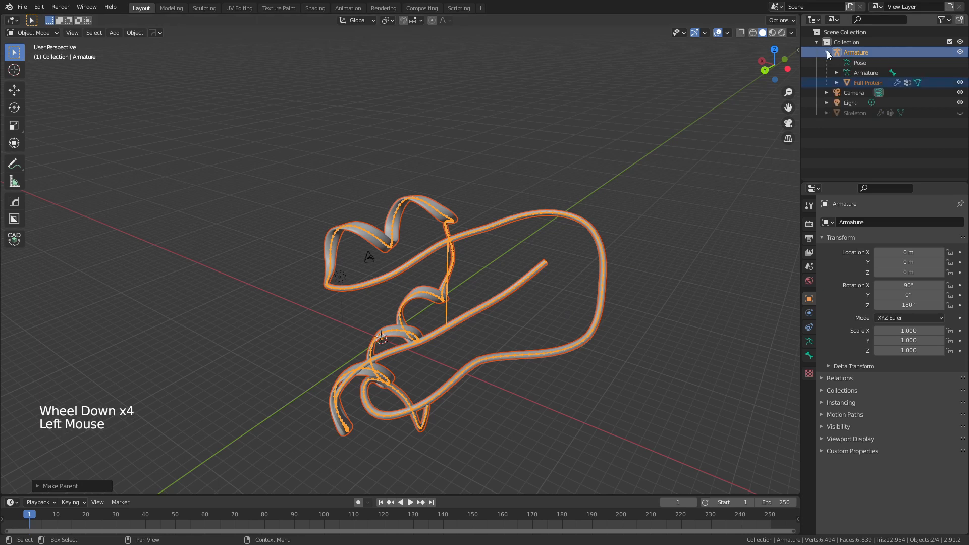
pyautogui.click(482, 337)
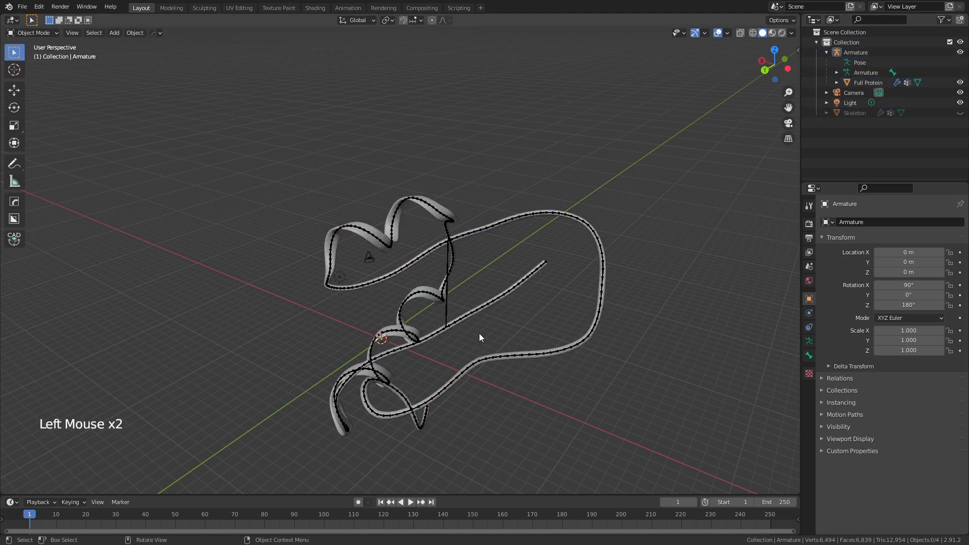
pyautogui.moveTo(482, 337); pyautogui.dragTo(491, 274)
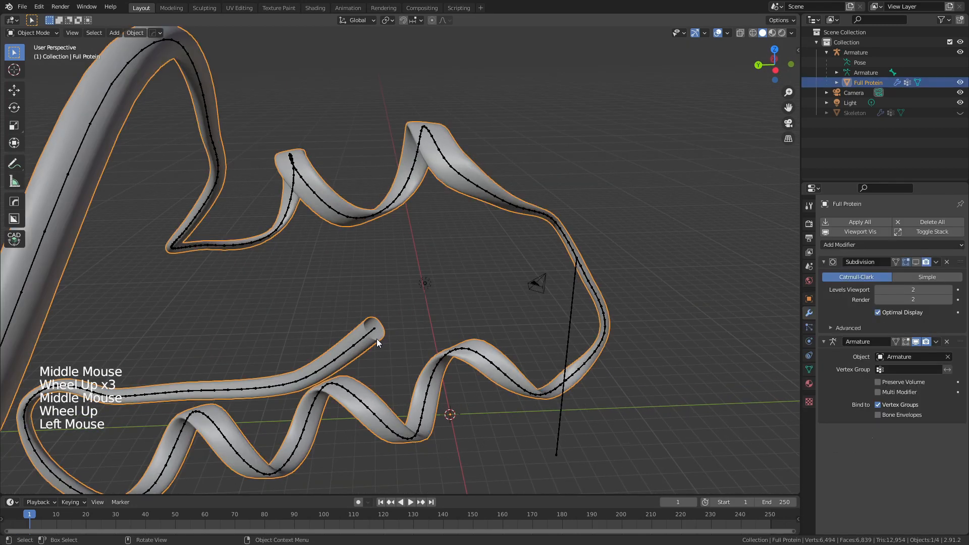
# Step: Select the ribbon tube's open end loop by similar edges, fill it with a cap face and bevel it
pyautogui.press('Tab')
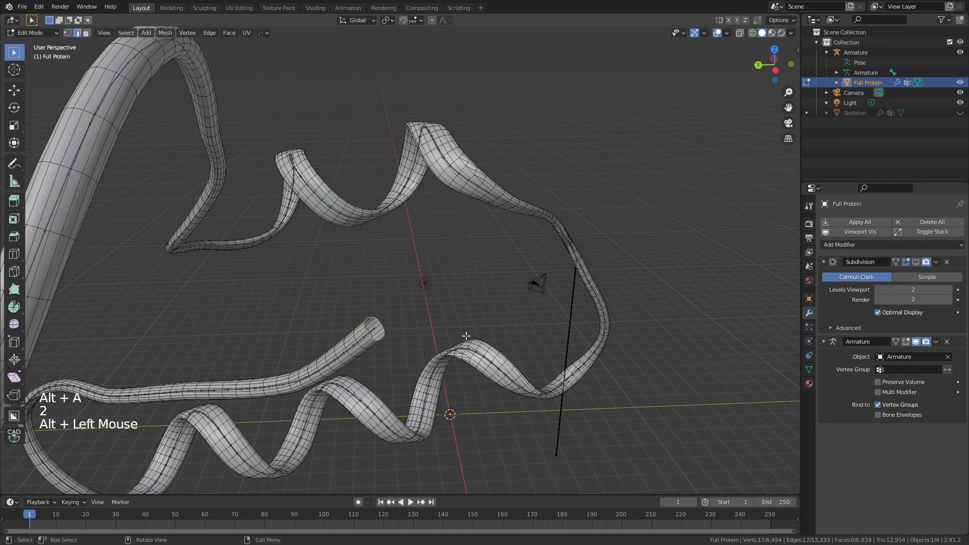
pyautogui.press('shift+g')
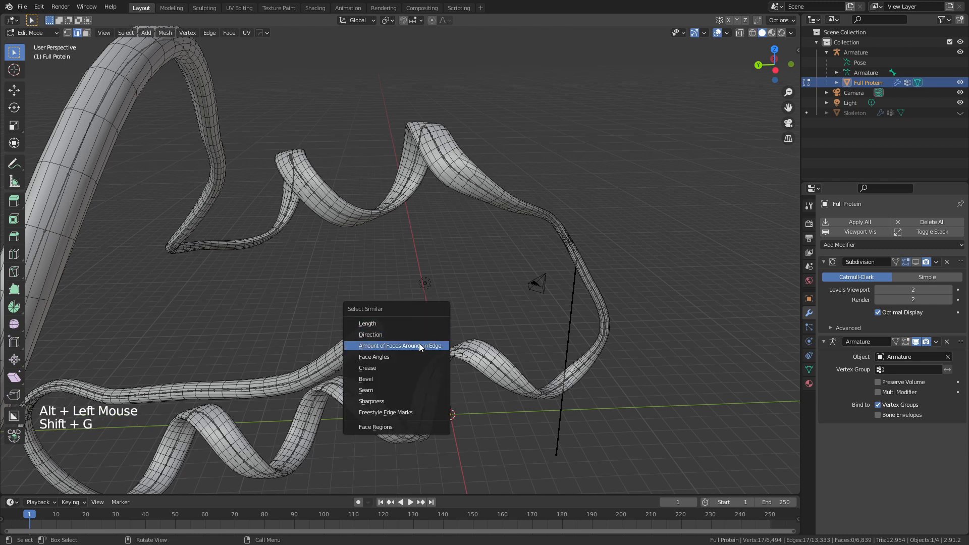
pyautogui.click(399, 345)
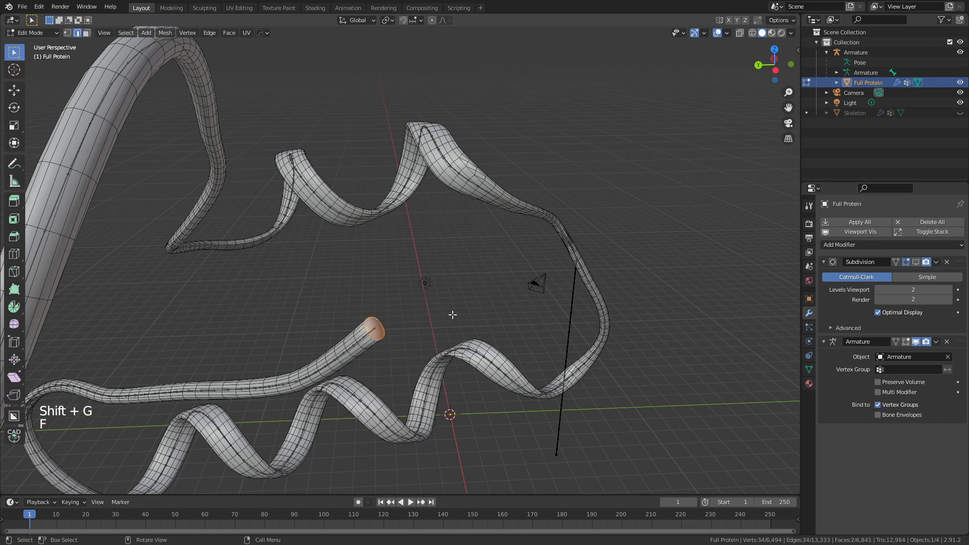
pyautogui.press('ctrl+b')
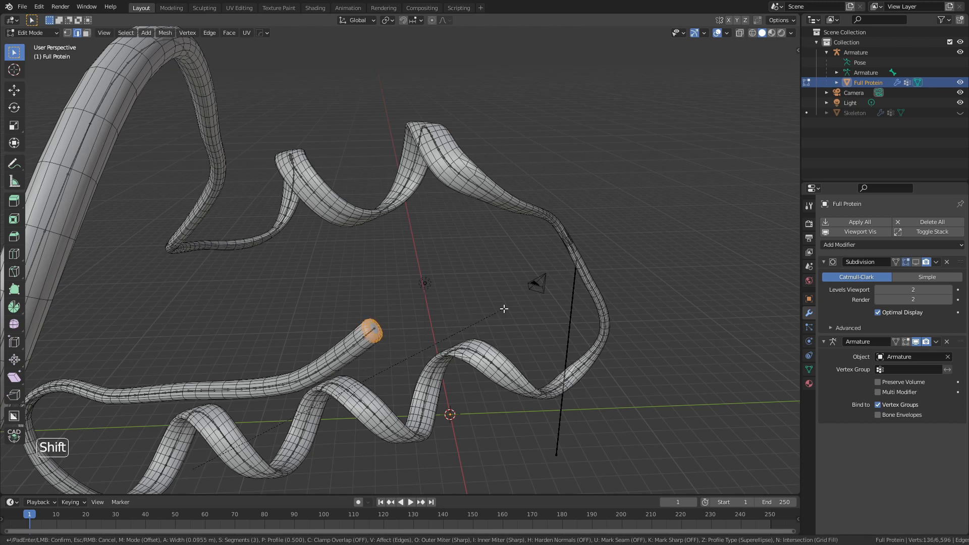
# Step: Leave edit mode with the bevelled end cap done, mesh totalling 6,943 faces
pyautogui.press('Tab')
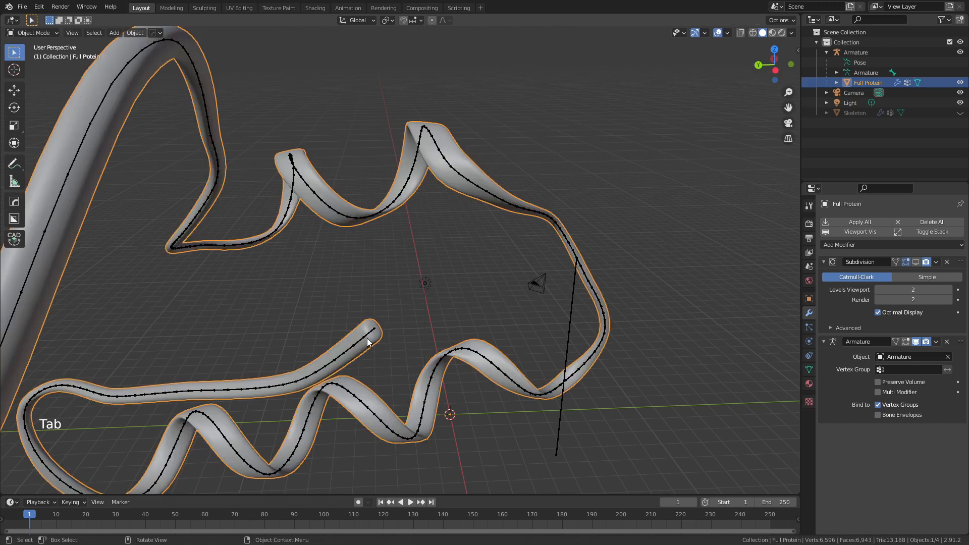
pyautogui.scroll(-3)
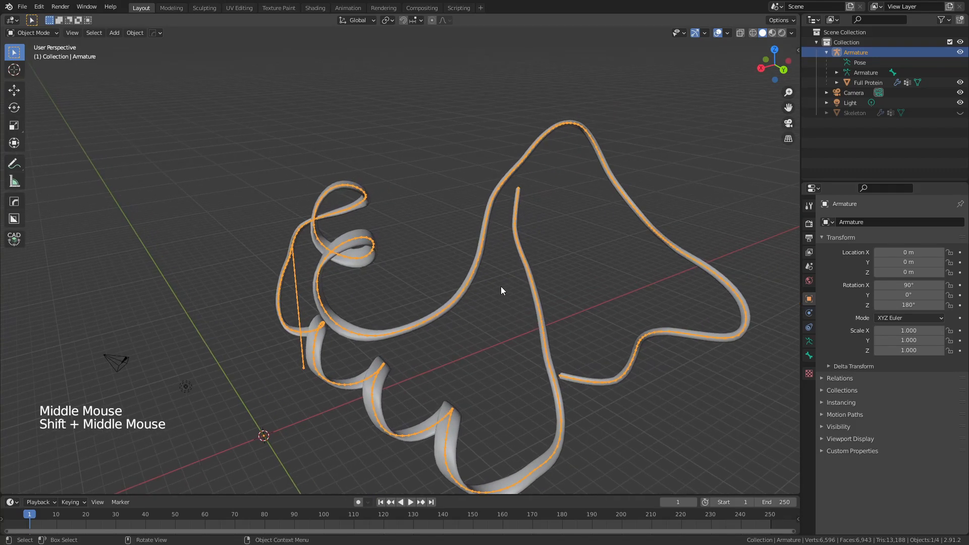
# Step: Enter pose mode, brush-select the 33-bone straight tail strand and set pivot to Median Point
pyautogui.press('ctrl+tab')
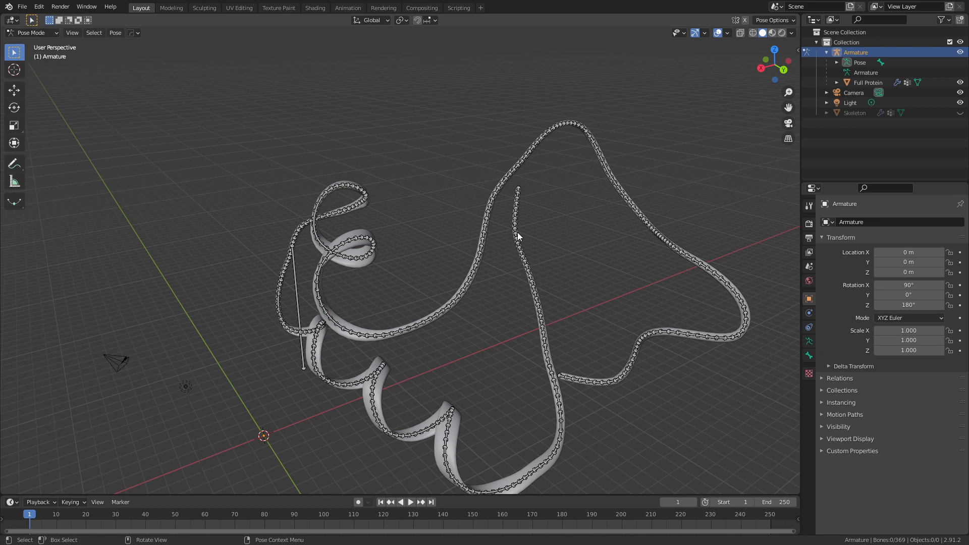
pyautogui.moveTo(680, 338)
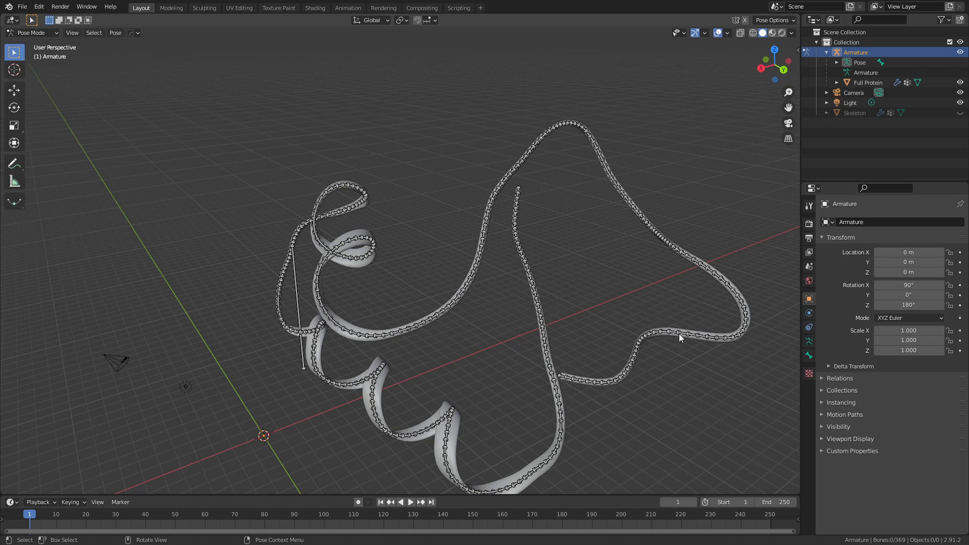
pyautogui.moveTo(512, 218)
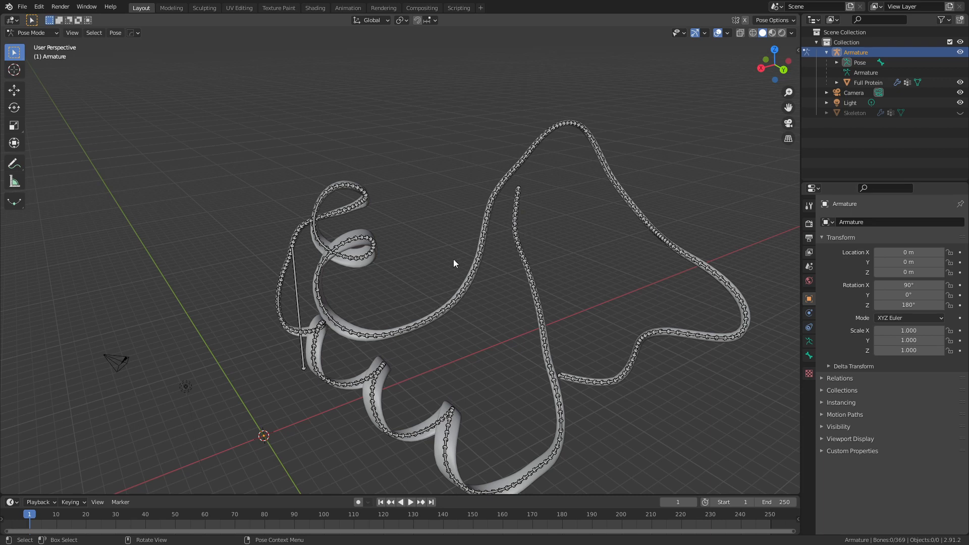
pyautogui.moveTo(455, 262); pyautogui.dragTo(544, 264)
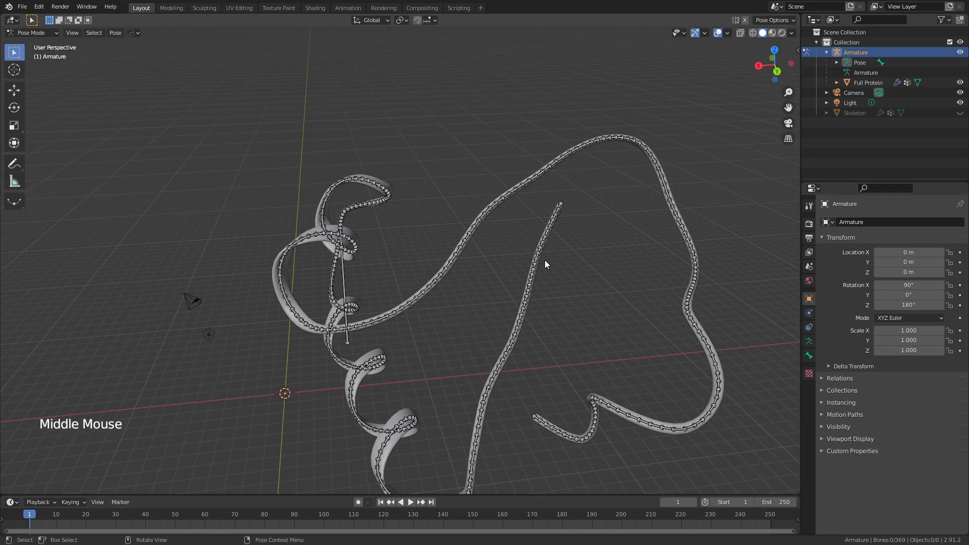
pyautogui.press('c')
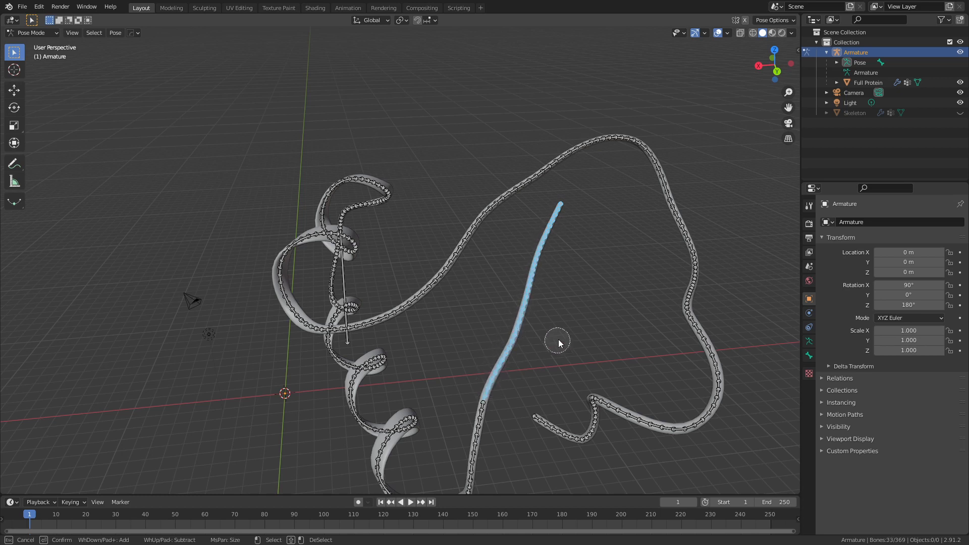
pyautogui.moveTo(557, 344); pyautogui.dragTo(535, 289)
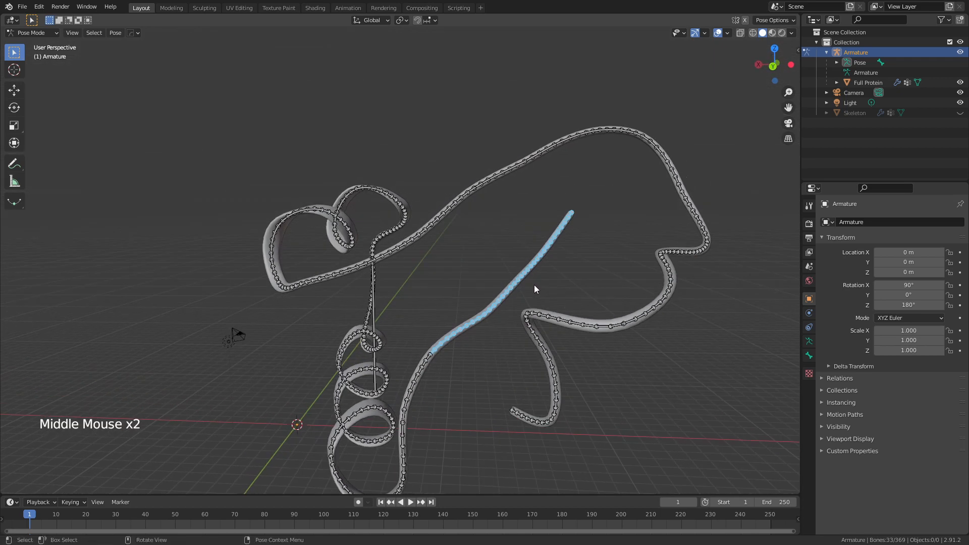
pyautogui.press('r')
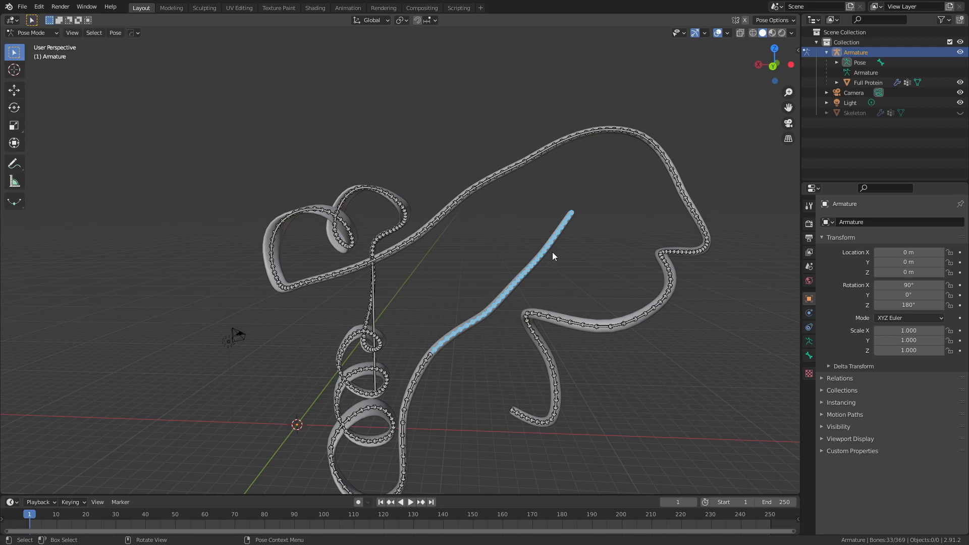
pyautogui.moveTo(550, 259)
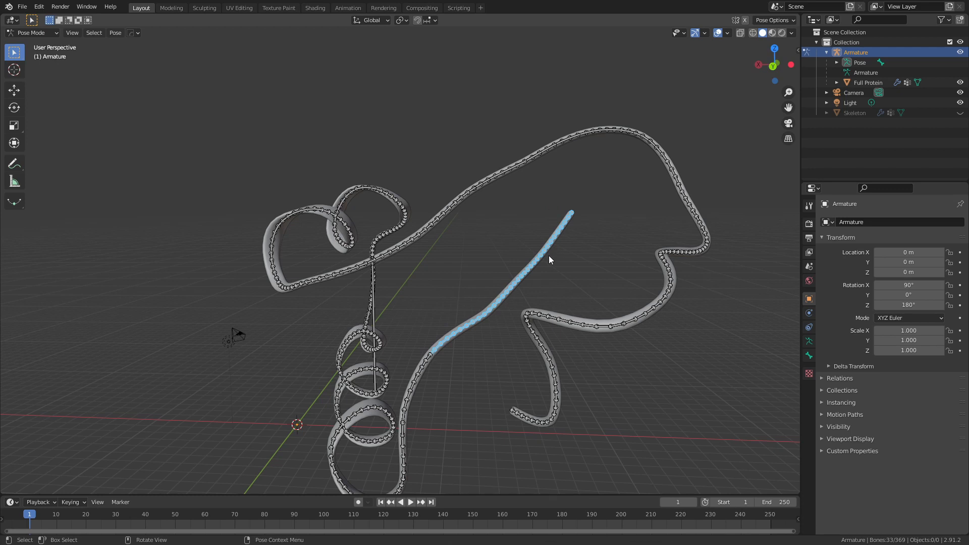
pyautogui.press('period')
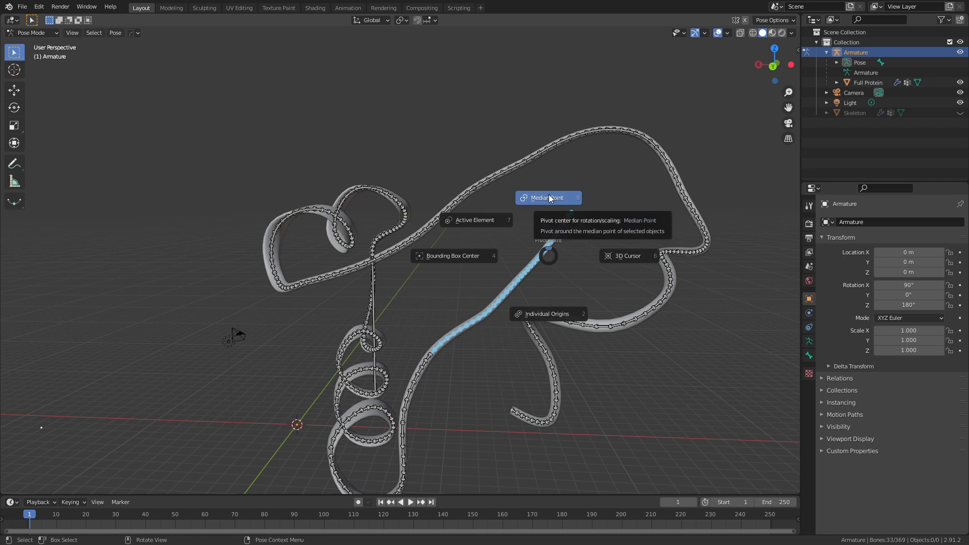
pyautogui.moveTo(546, 313)
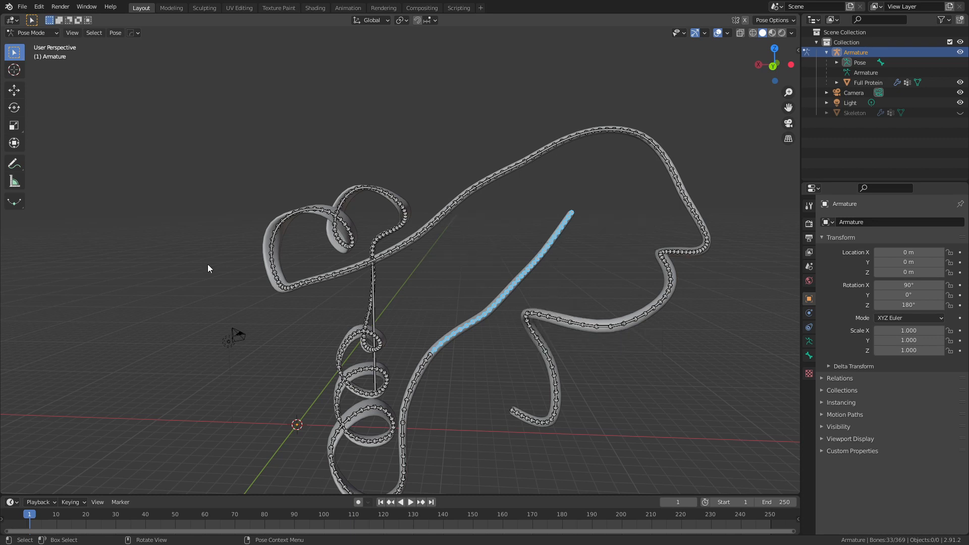
pyautogui.scroll(-3)
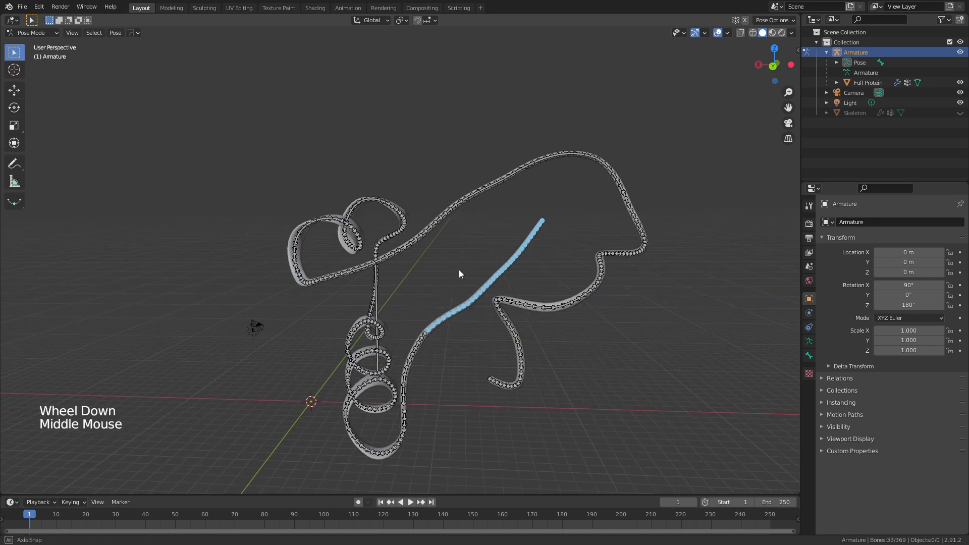
# Step: Insert Location & Rotation keyframes on all 369 bones at frame 1, then go to frame 24
pyautogui.press('a')
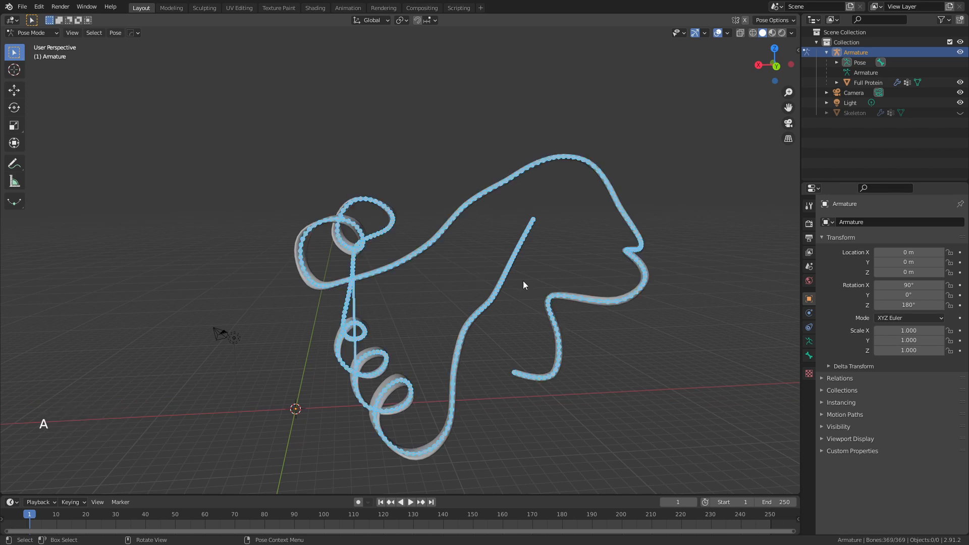
pyautogui.press('i')
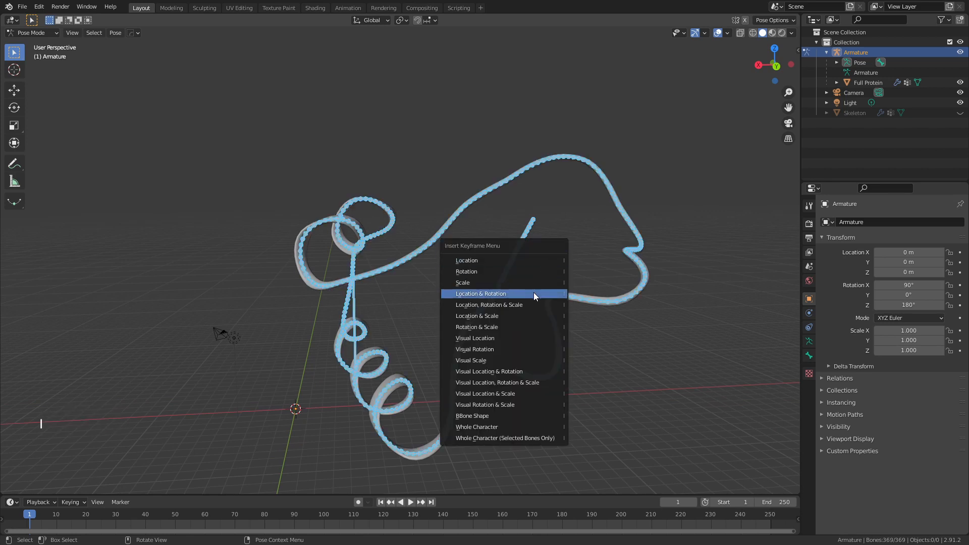
pyautogui.click(481, 294)
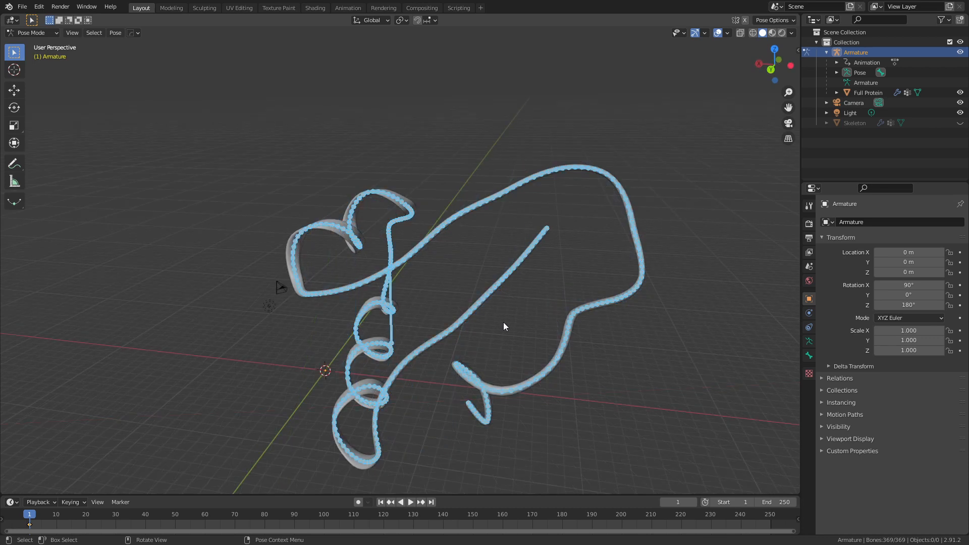
pyautogui.press('Alt+A')
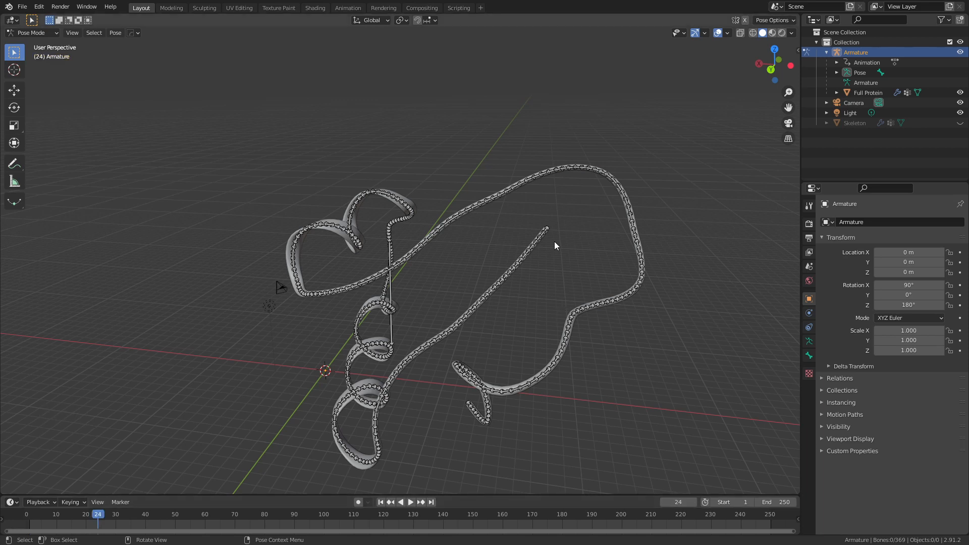
# Step: At frame 24, rotate the 28-bone straight tail about its median point into a spiral coil
pyautogui.press('c')
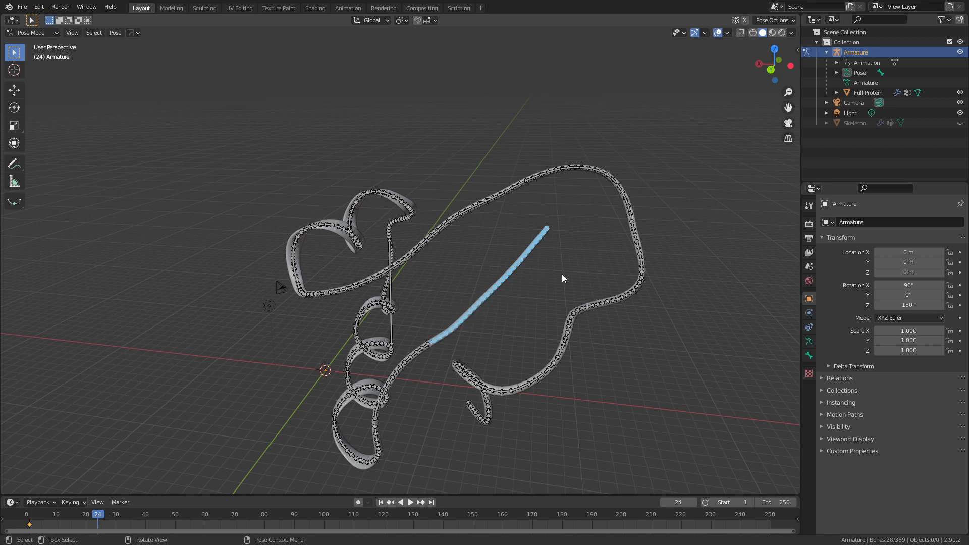
pyautogui.press('r')
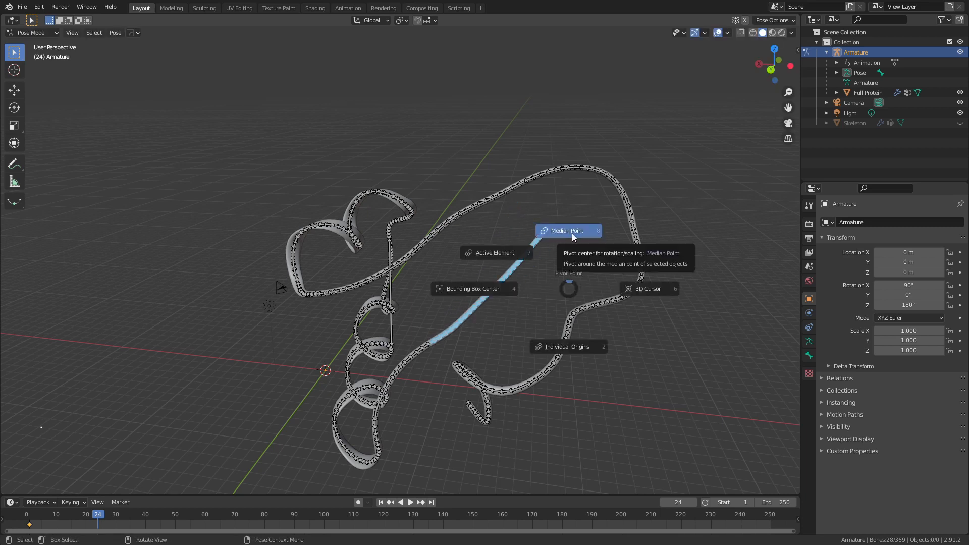
pyautogui.press('ctrl+z')
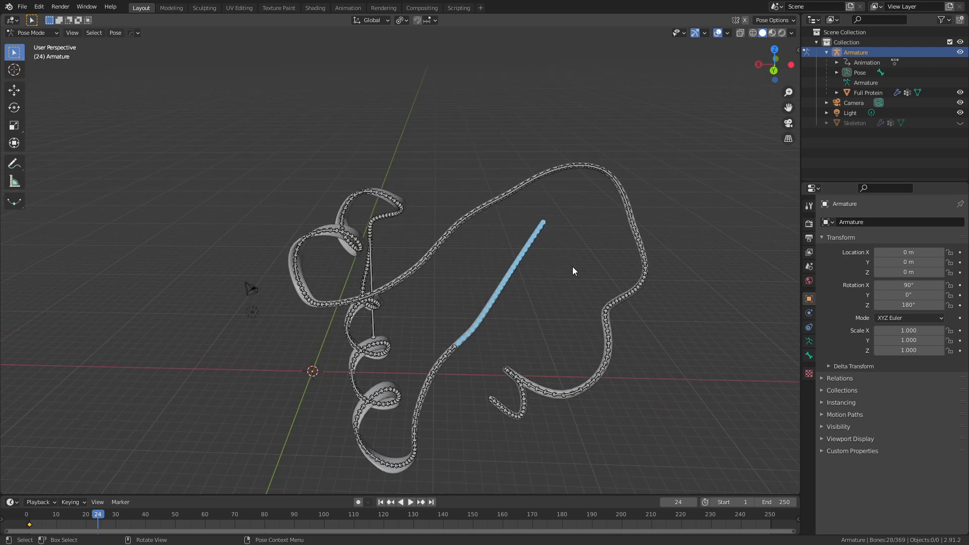
pyautogui.press('r')
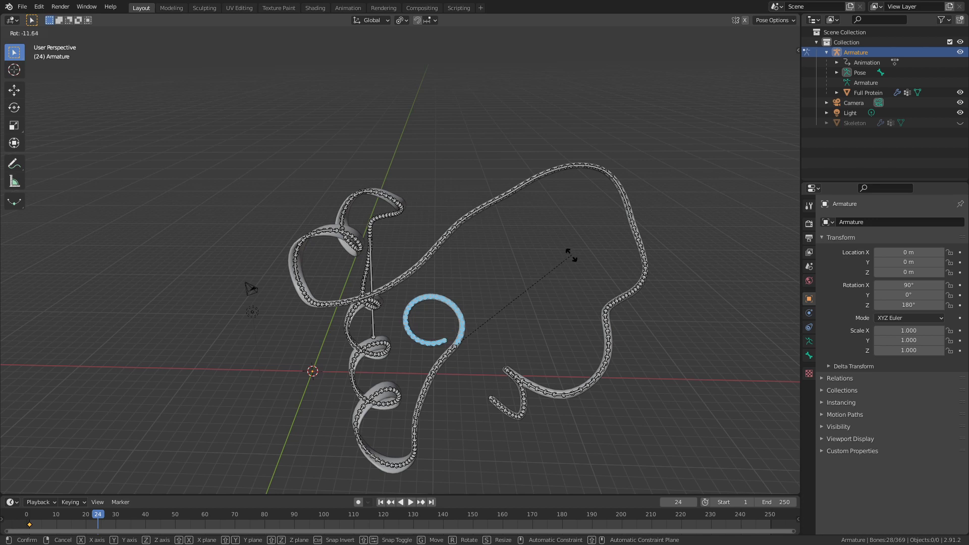
pyautogui.moveTo(557, 265); pyautogui.dragTo(559, 267)
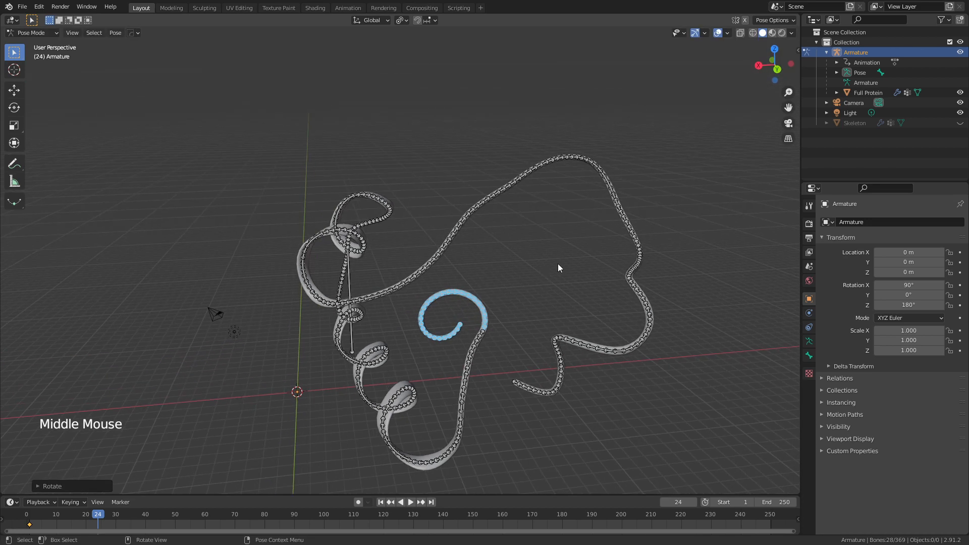
pyautogui.press('i')
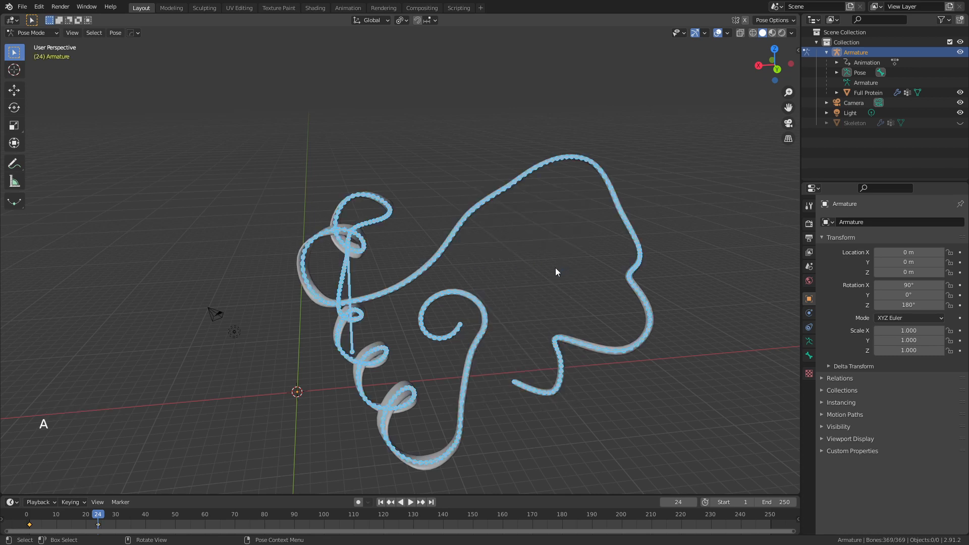
pyautogui.moveTo(472, 303)
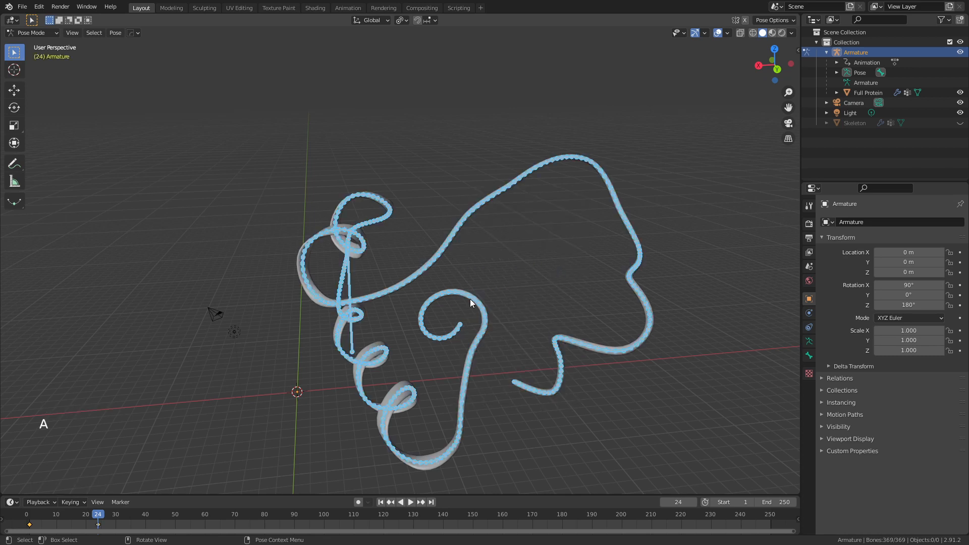
# Step: Insert a Location, Rotation & Scale keyframe for all 369 bones at frame 24
pyautogui.press('i')
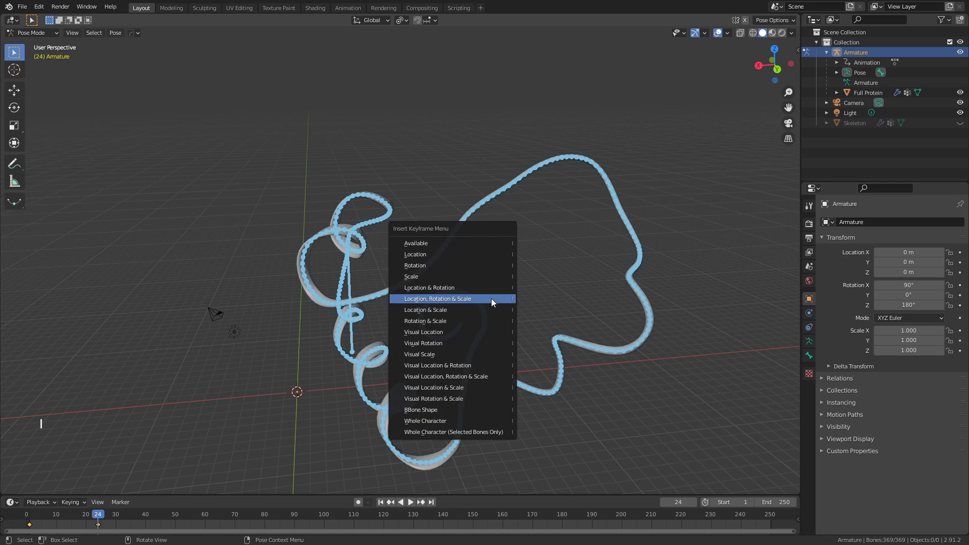
pyautogui.click(437, 298)
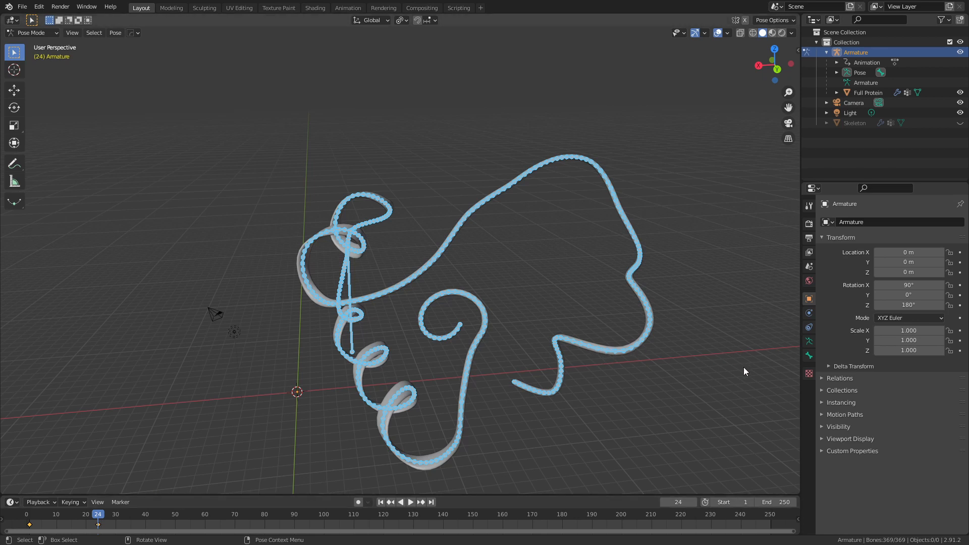
pyautogui.moveTo(628, 301)
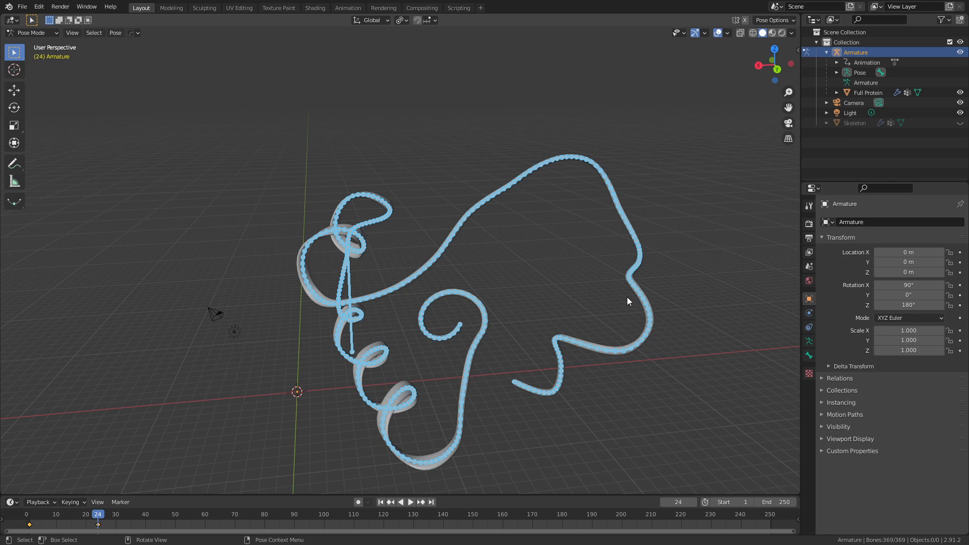
pyautogui.moveTo(629, 364)
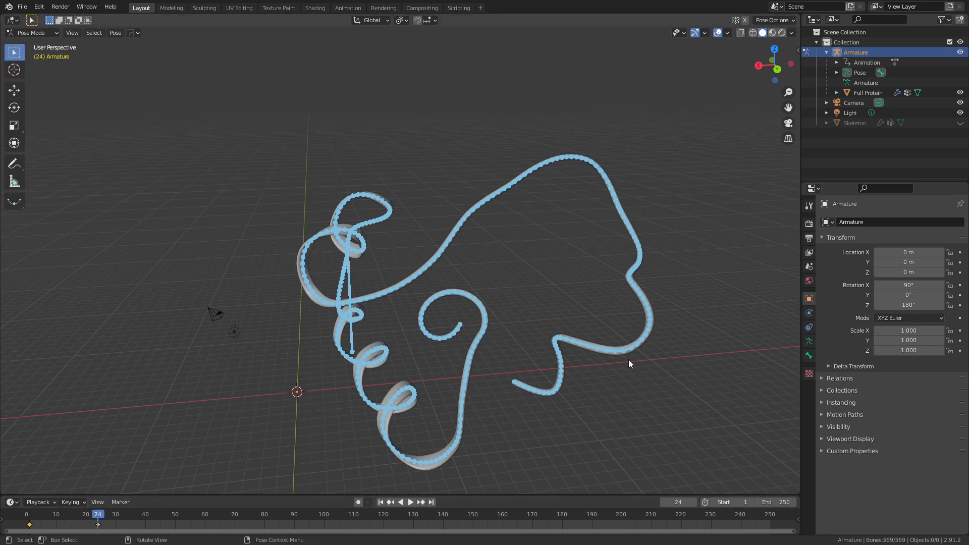
pyautogui.moveTo(621, 358)
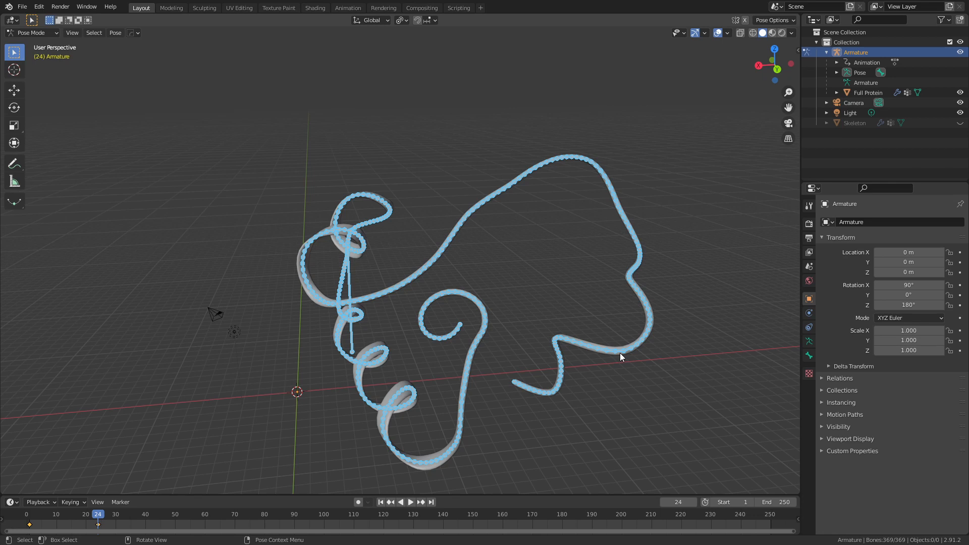
# Step: At frame 48, circle-select the right-hand end bones, rotate them upward and keyframe the pose
pyautogui.click(677, 502)
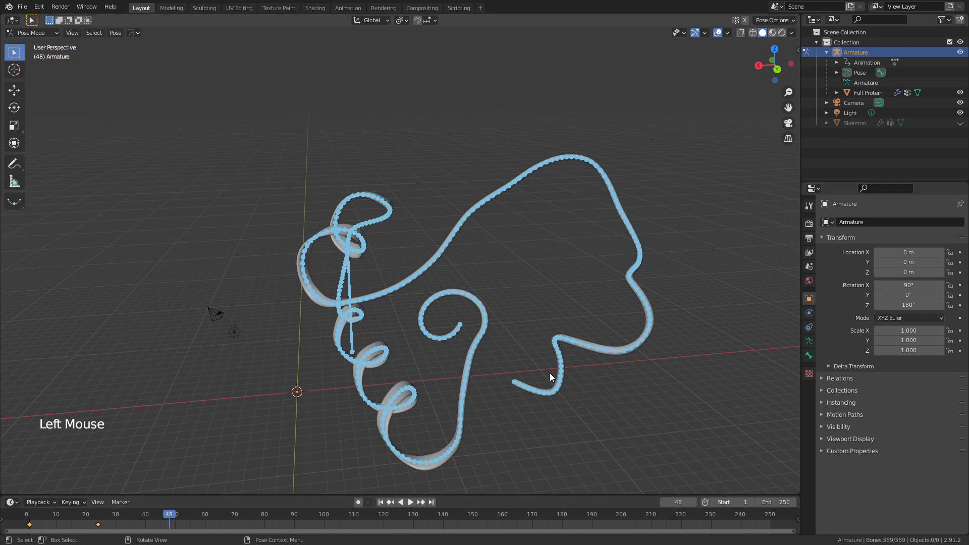
pyautogui.press('alt+a')
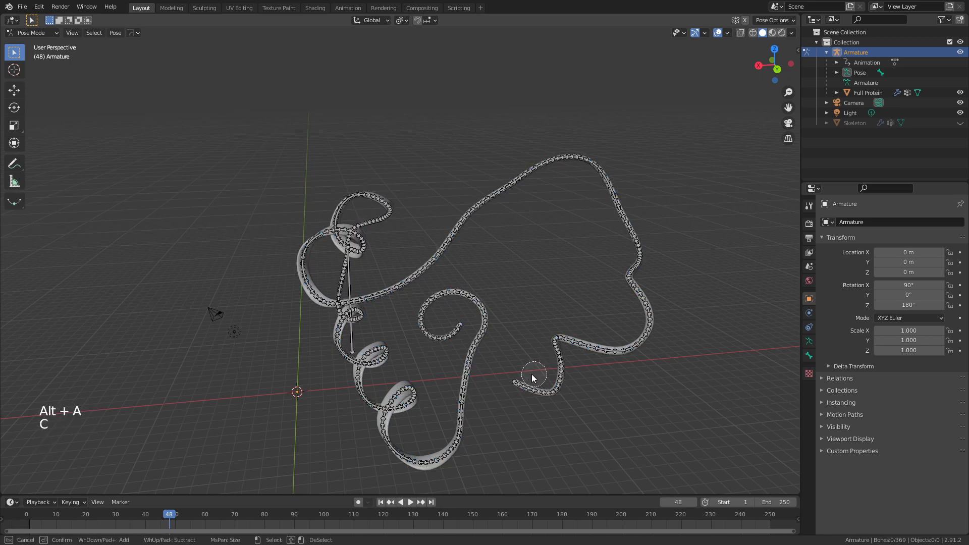
pyautogui.click(533, 378)
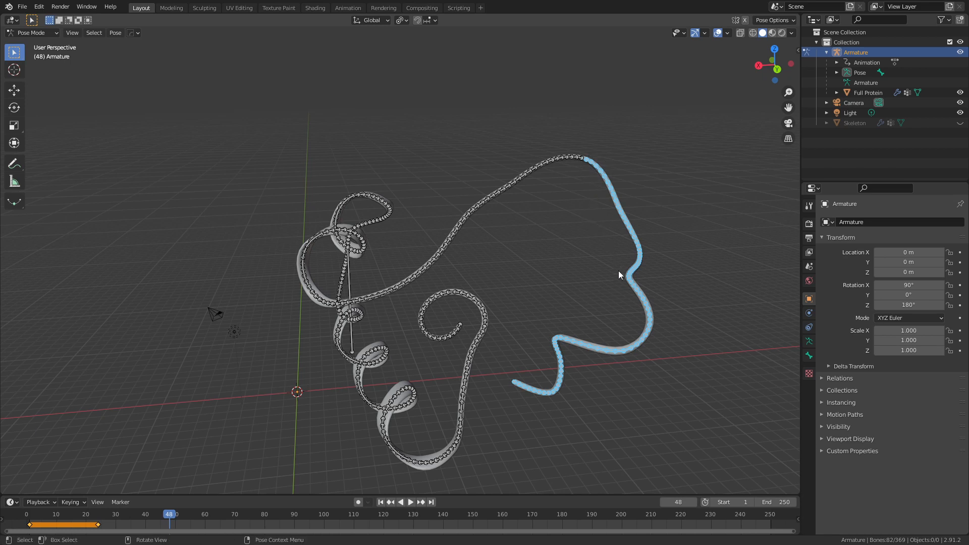
pyautogui.press('r')
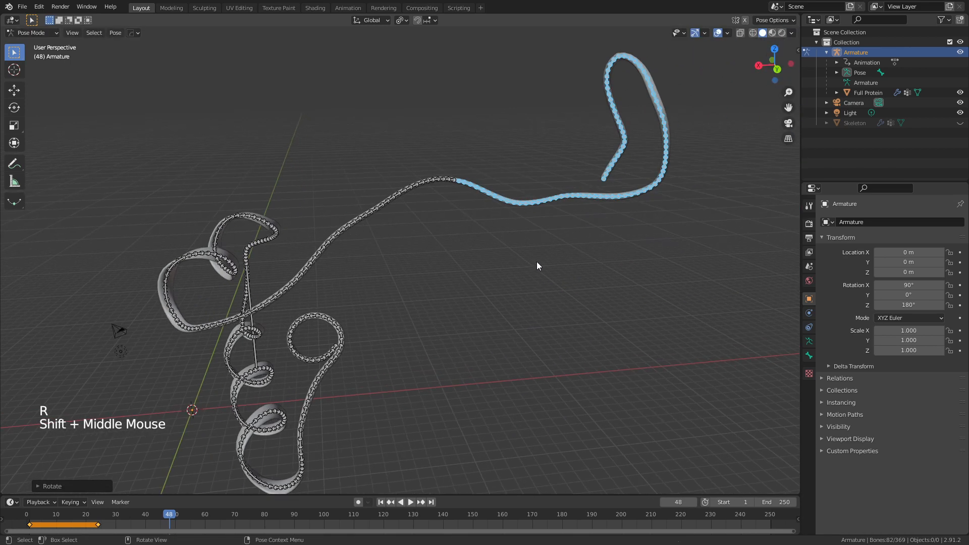
pyautogui.press('i')
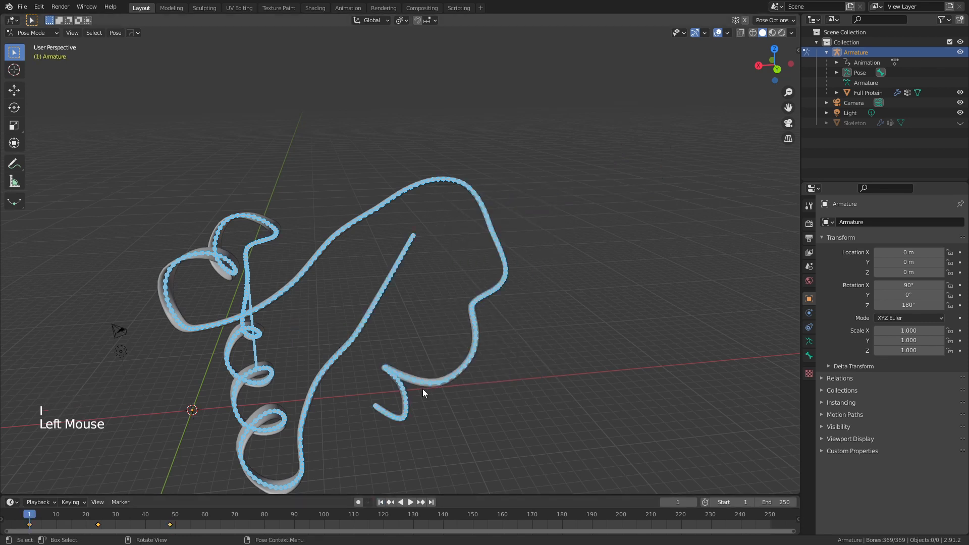
pyautogui.moveTo(378, 349)
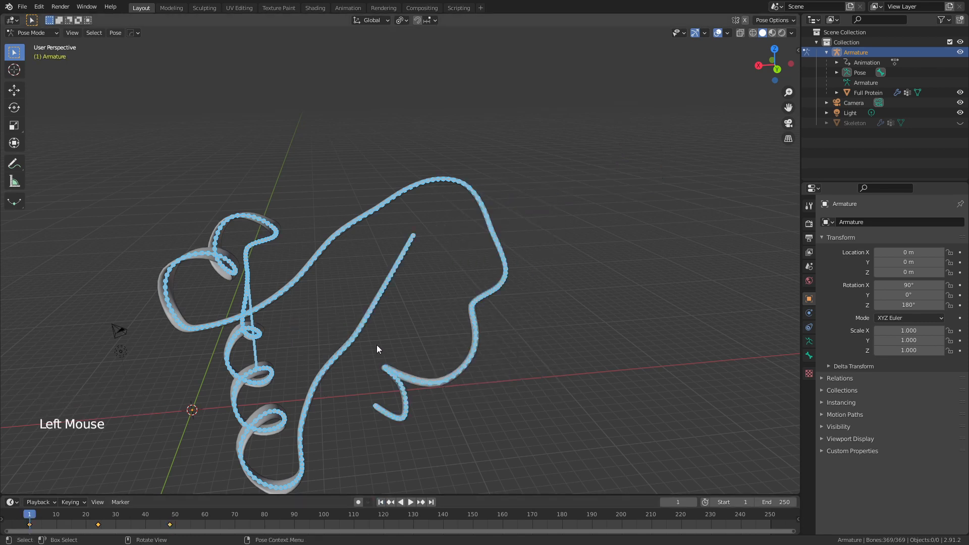
# Step: Return to Object Mode, select Full Protein and play the coil-uncoil animation
pyautogui.press('Ctrl+Tab')
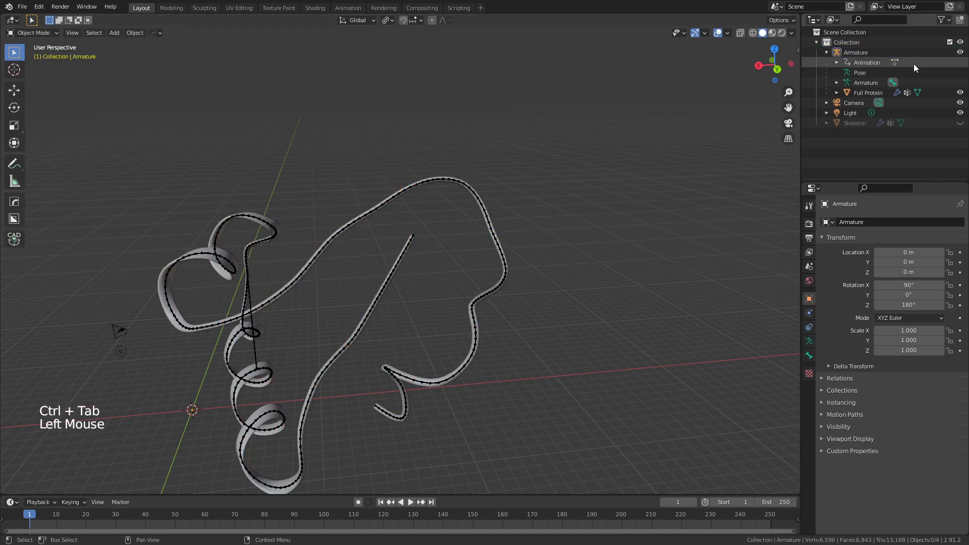
pyautogui.click(867, 92)
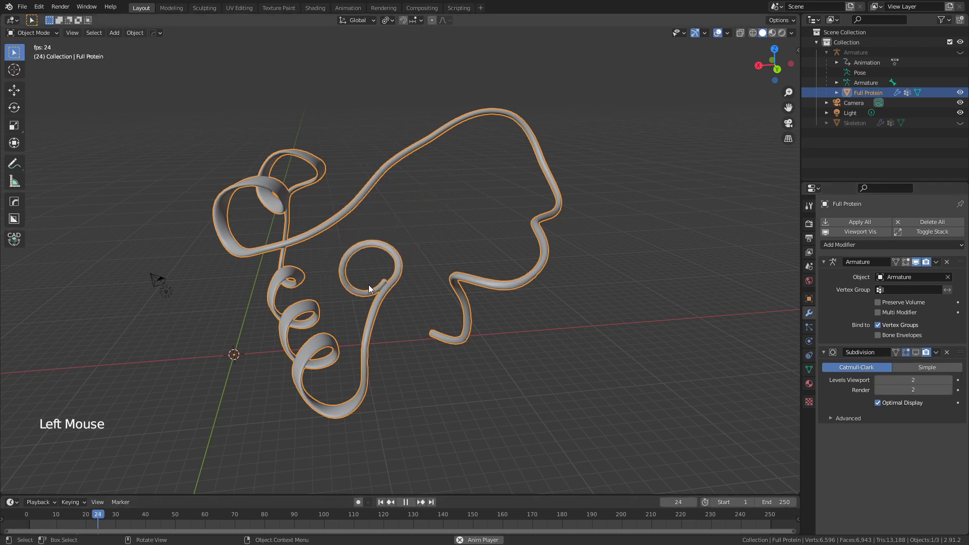
pyautogui.scroll(-3)
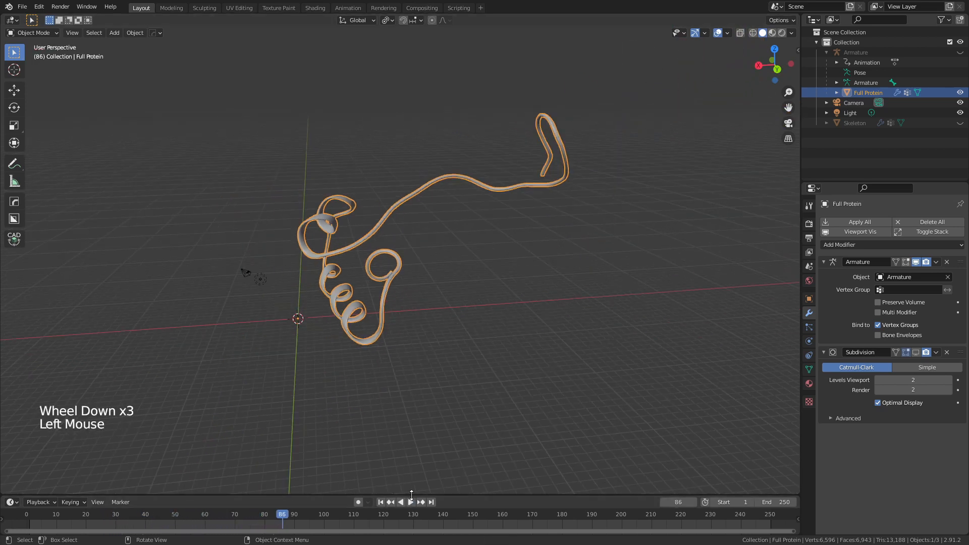
pyautogui.scroll(-3)
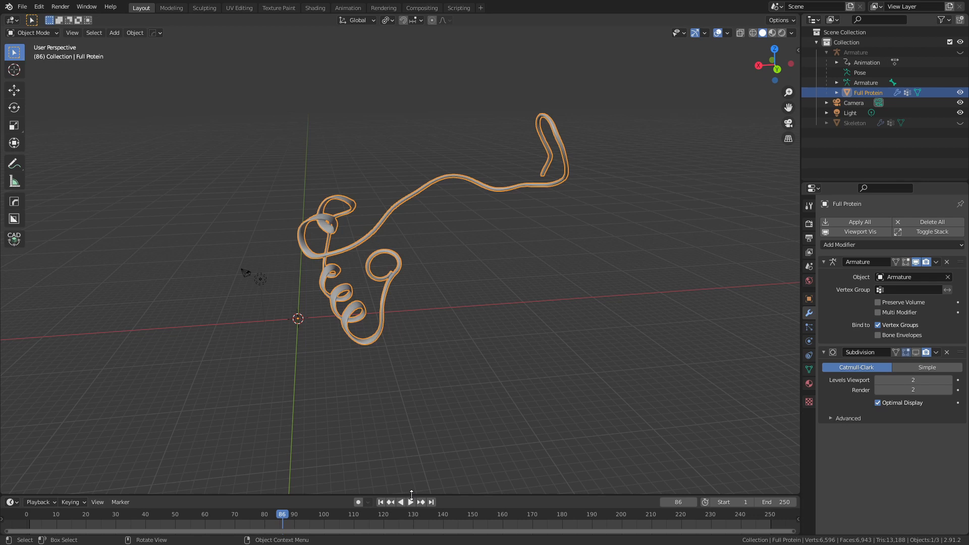
# Step: Shade the Full Protein ribbon bright green and orbit to view it from another side
pyautogui.click(808, 384)
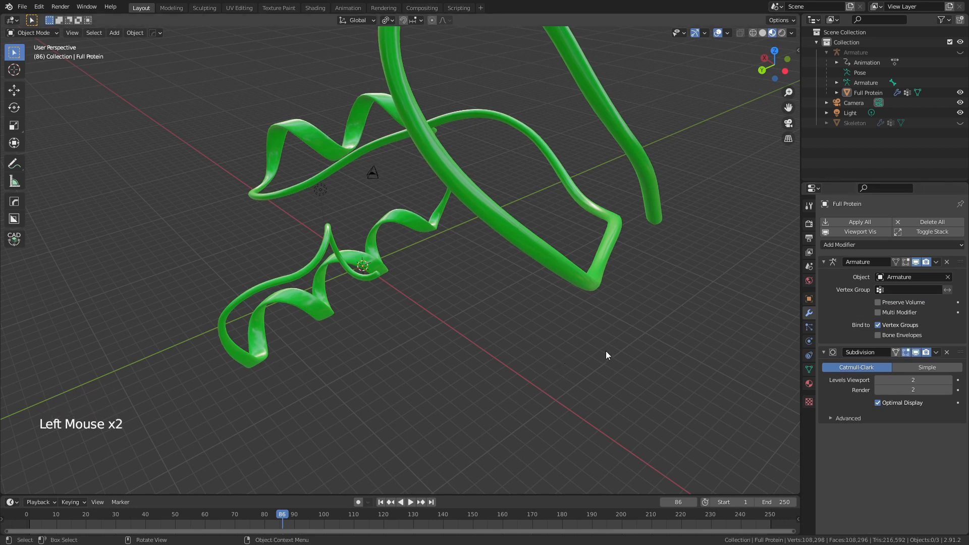
pyautogui.moveTo(607, 355); pyautogui.dragTo(593, 339)
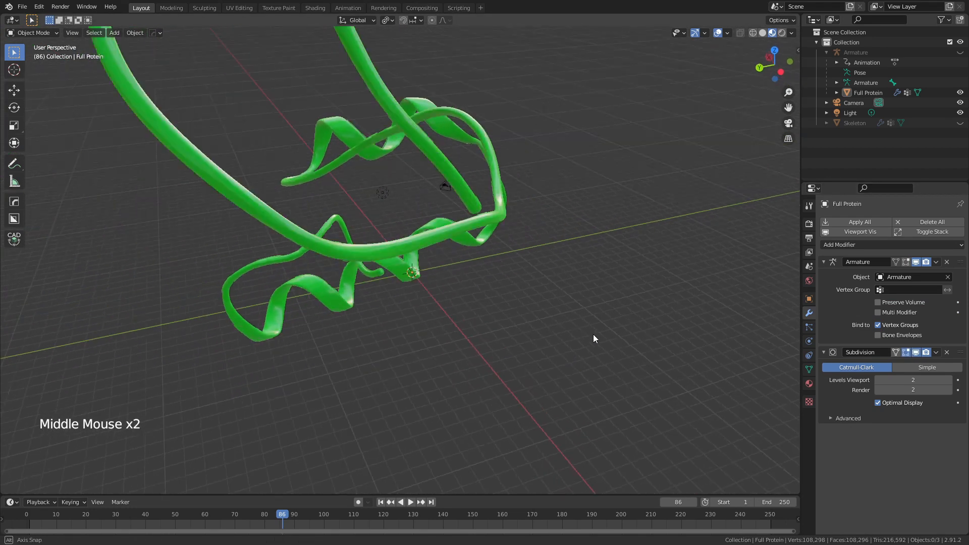
pyautogui.scroll(-3)
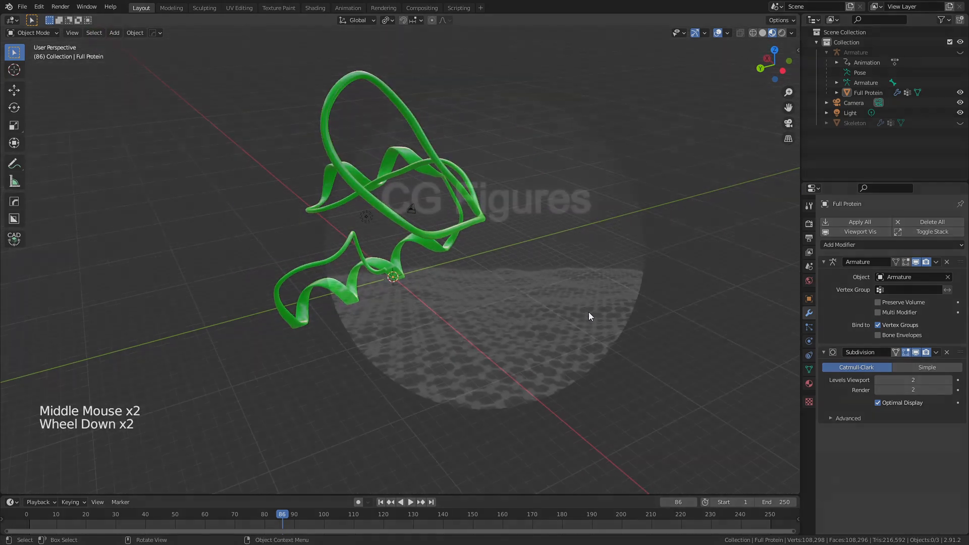